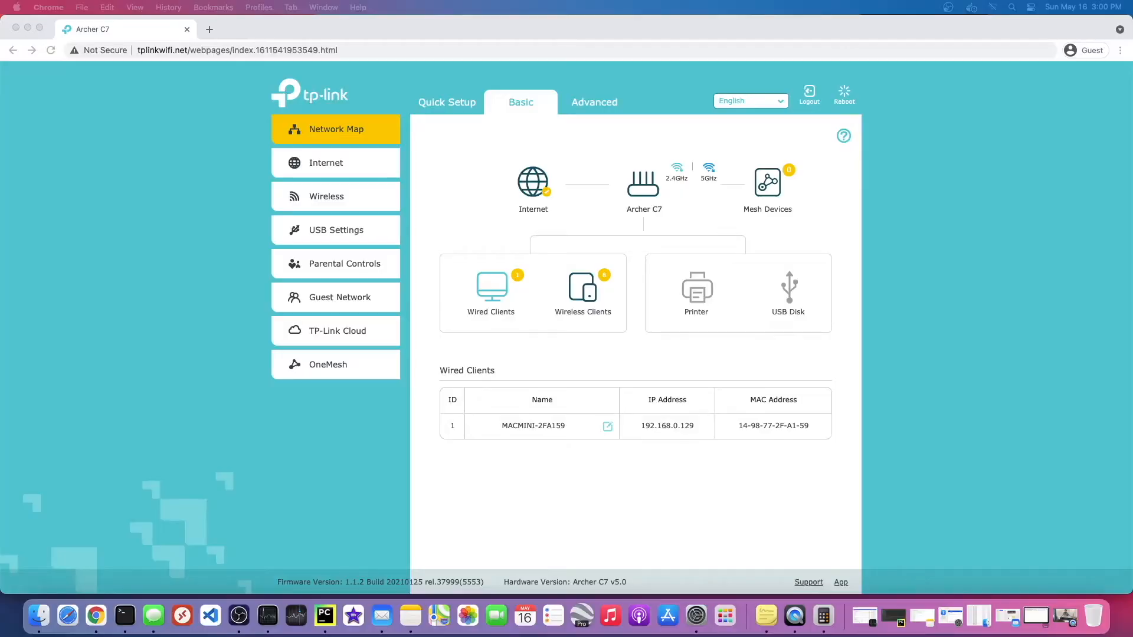
{"action": "mouse_move", "coordinate": [1011, 428]}
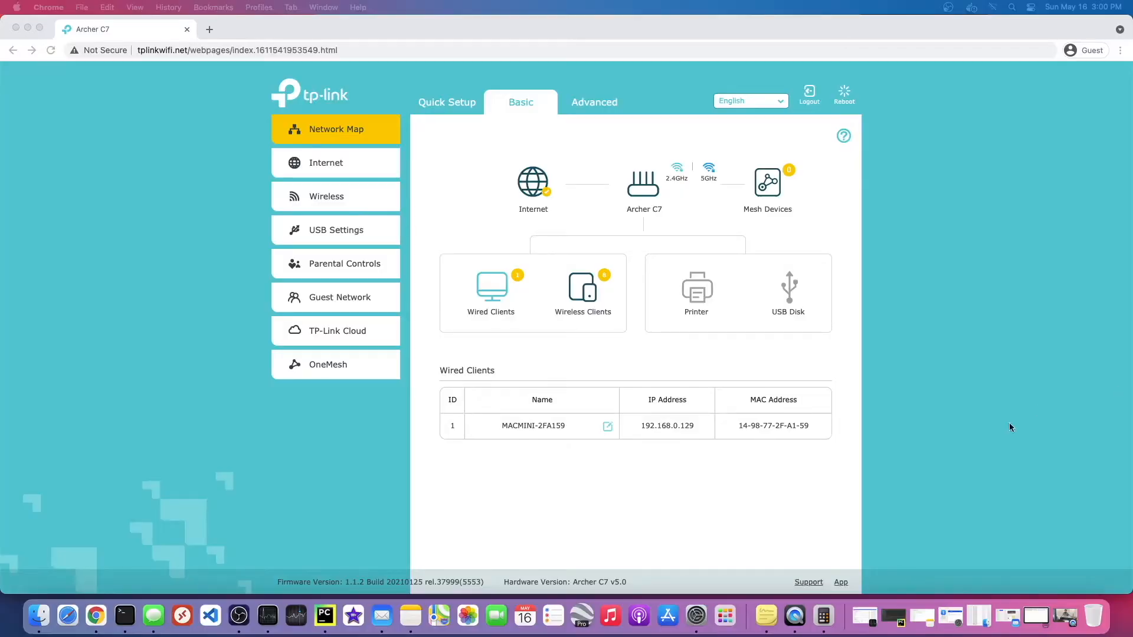
{"action": "mouse_move", "coordinate": [729, 281]}
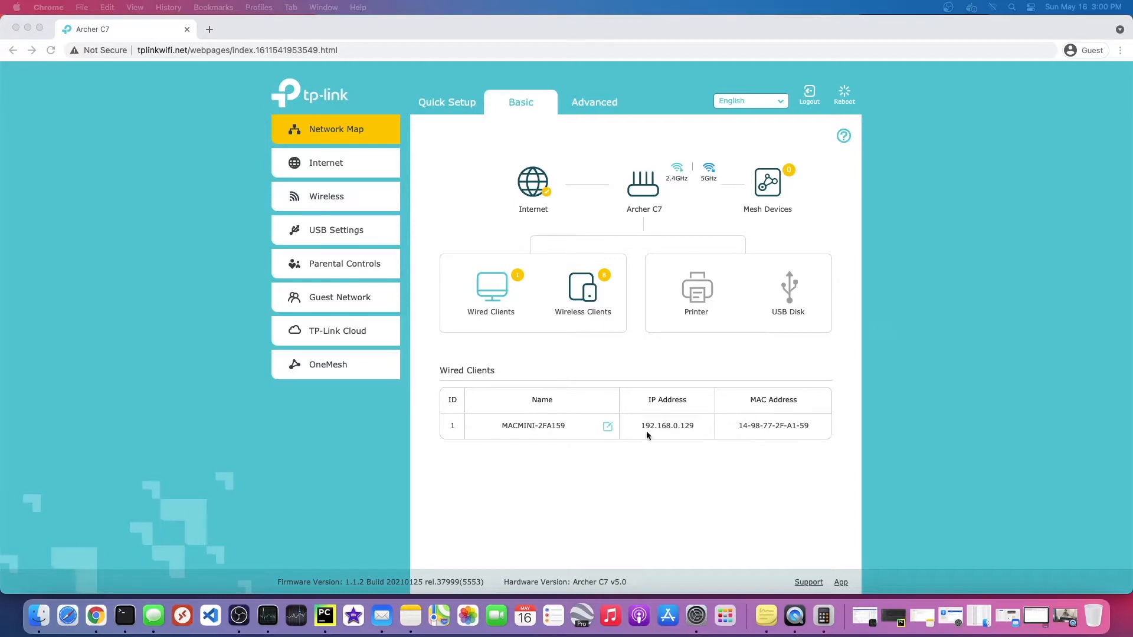
{"action": "mouse_move", "coordinate": [508, 413]}
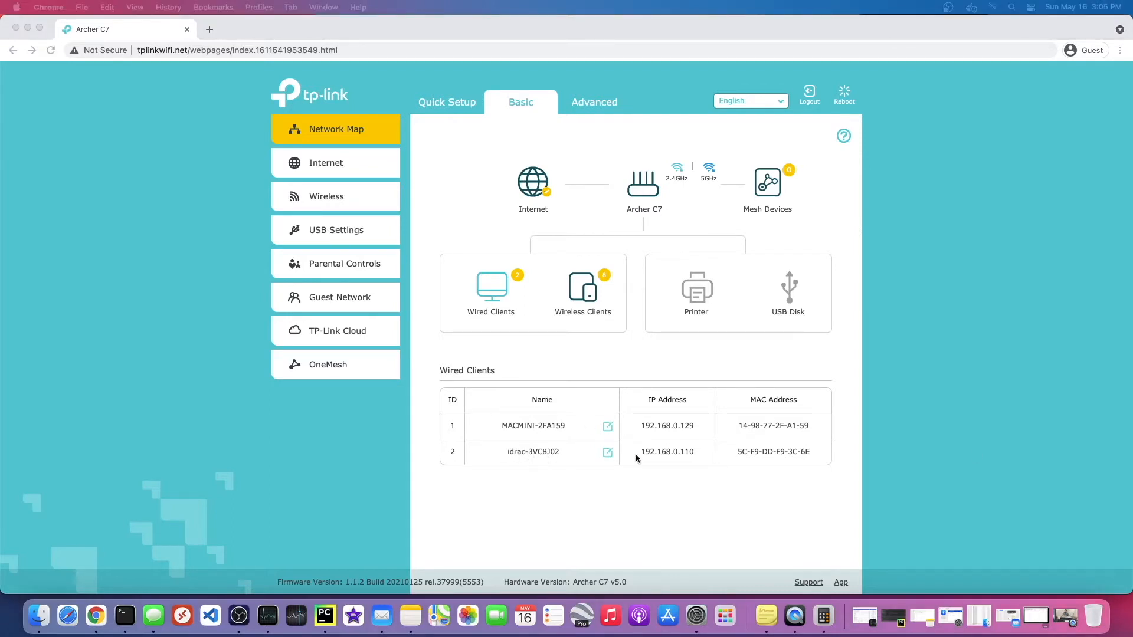
Step: Copy the iDRAC address 192.168.0.110 from the table
{"action": "double_click", "coordinate": [666, 452]}
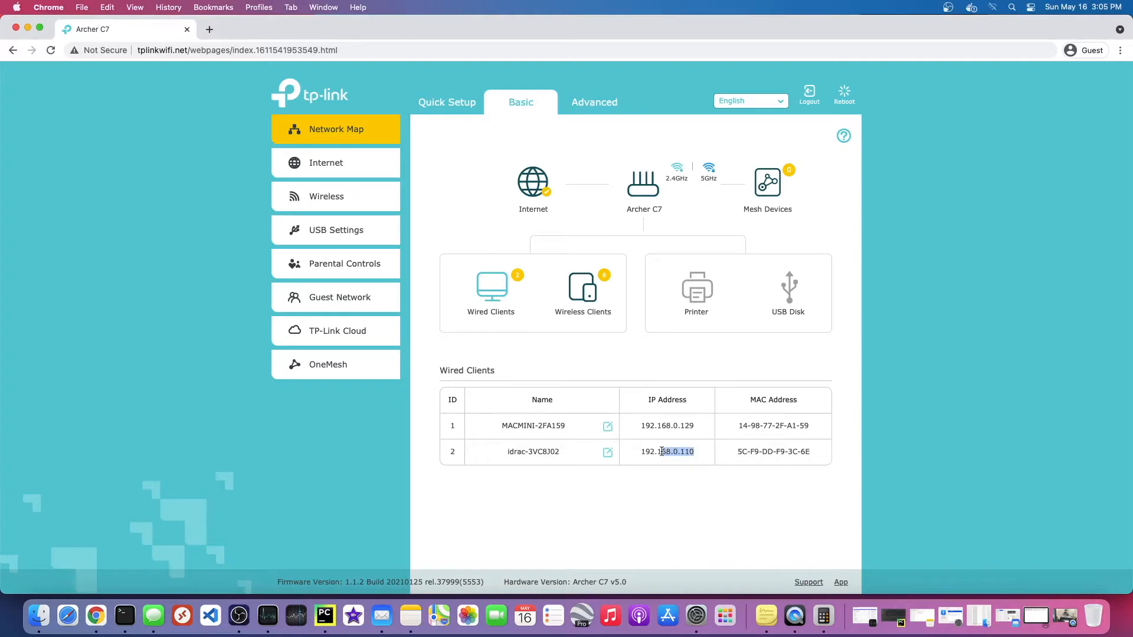
{"action": "right_click", "coordinate": [666, 452]}
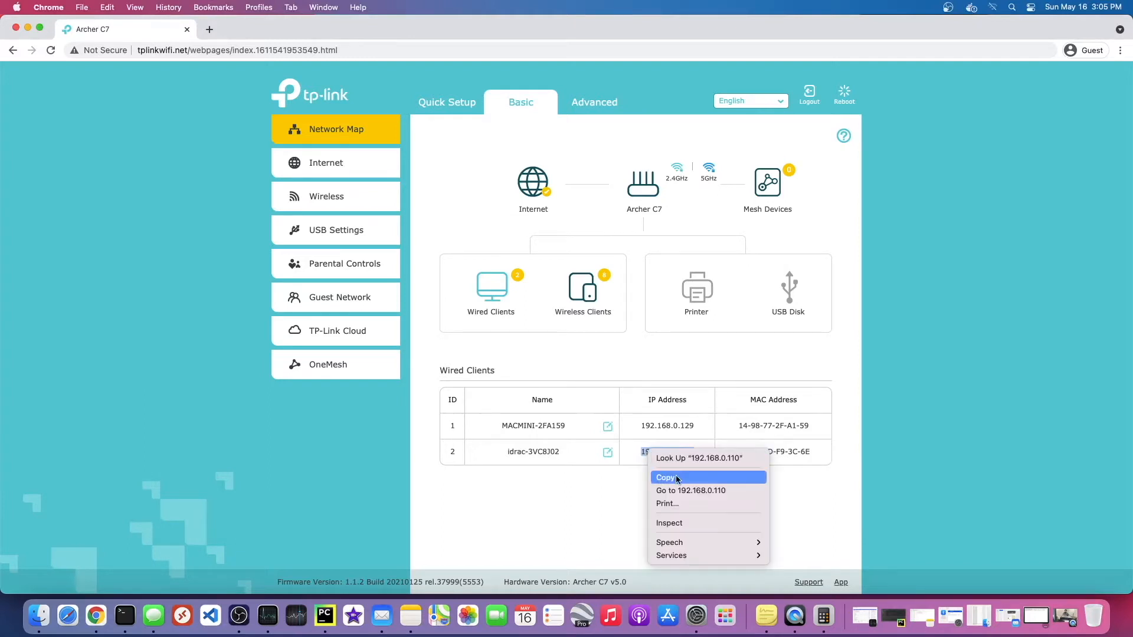
{"action": "left_click", "coordinate": [690, 491]}
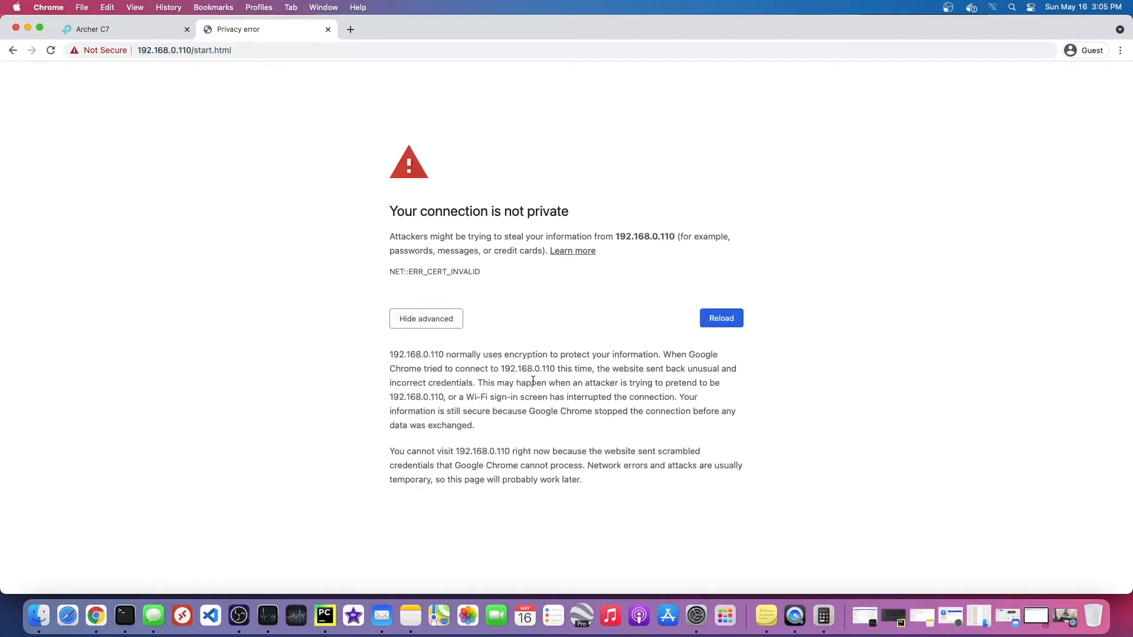
Step: Load 192.168.0.110 in a new tab, reloading until the iDRAC7 login page appears
{"action": "left_click", "coordinate": [720, 318]}
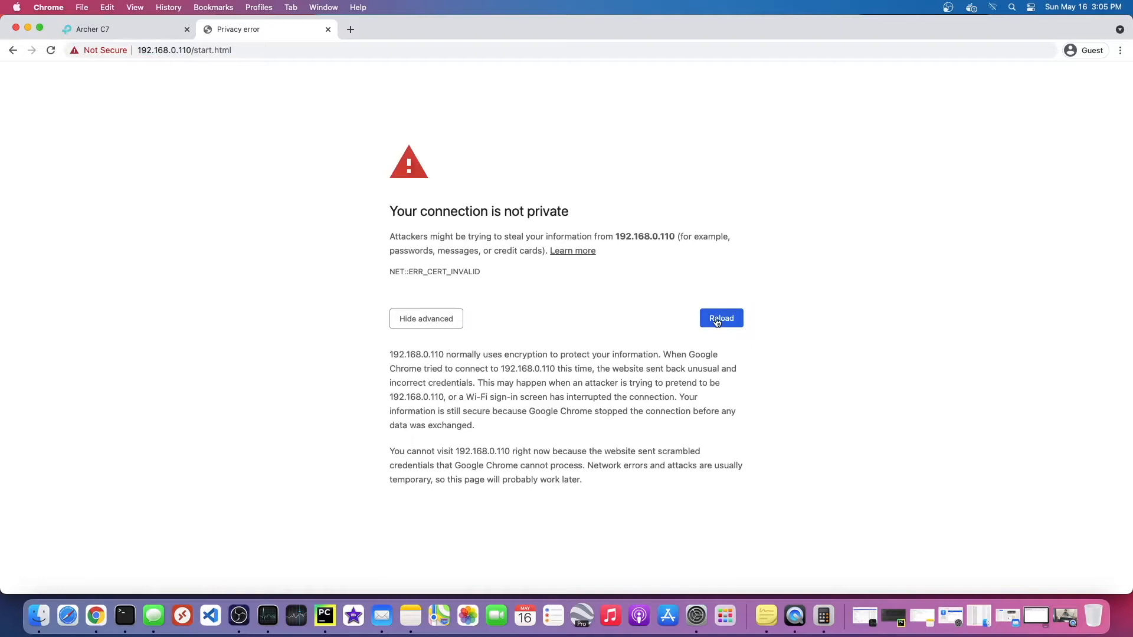
{"action": "mouse_move", "coordinate": [425, 346]}
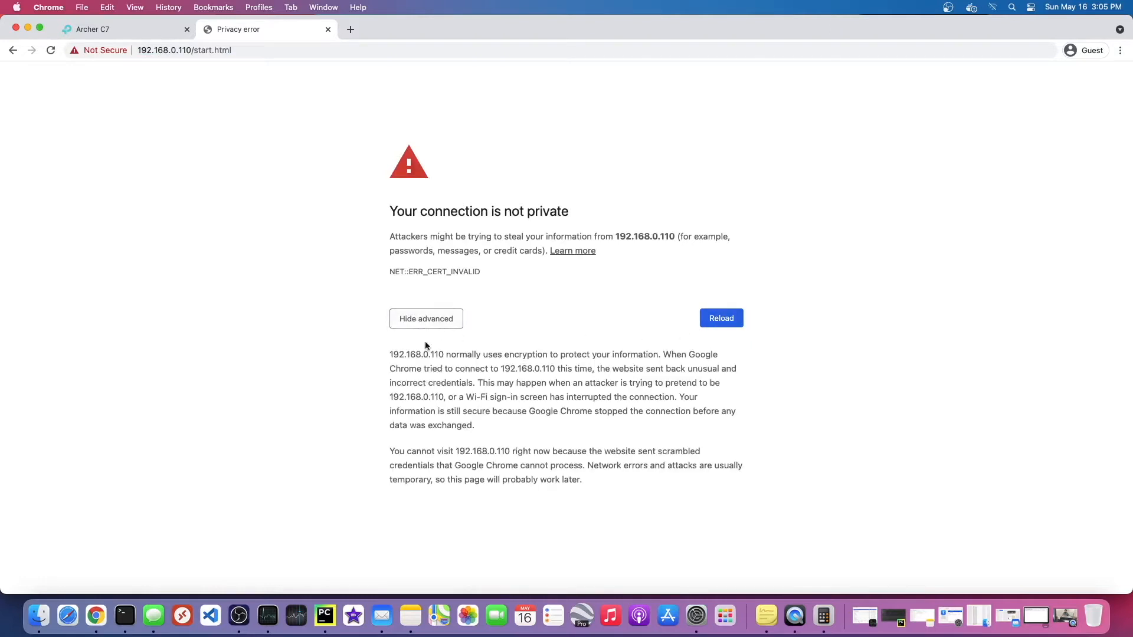
{"action": "mouse_move", "coordinate": [507, 427]}
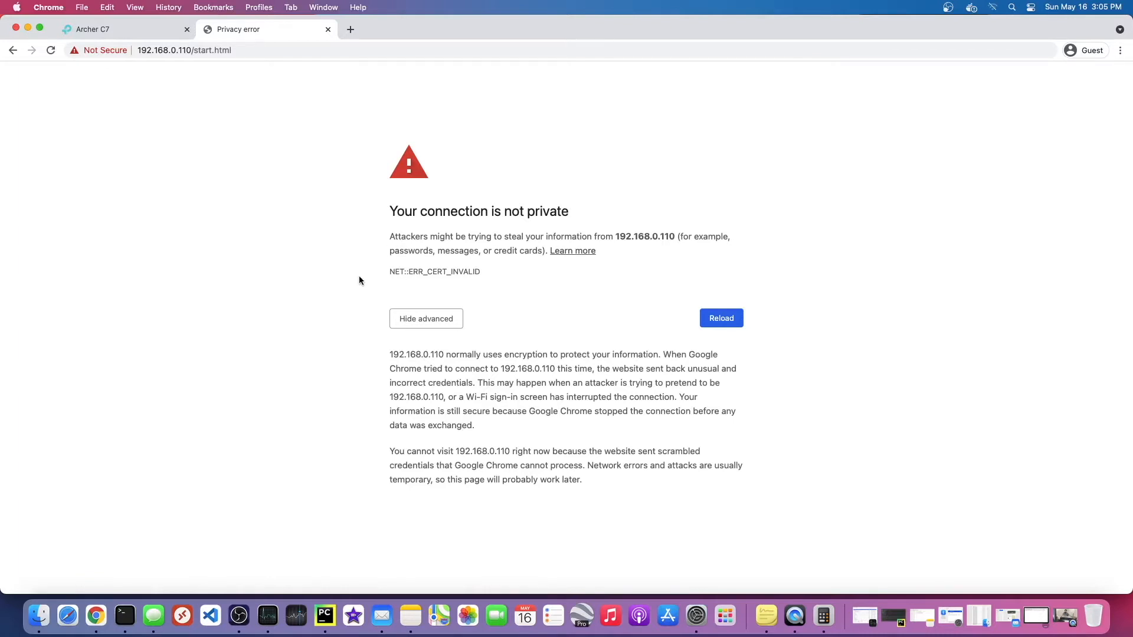
{"action": "left_click", "coordinate": [720, 317]}
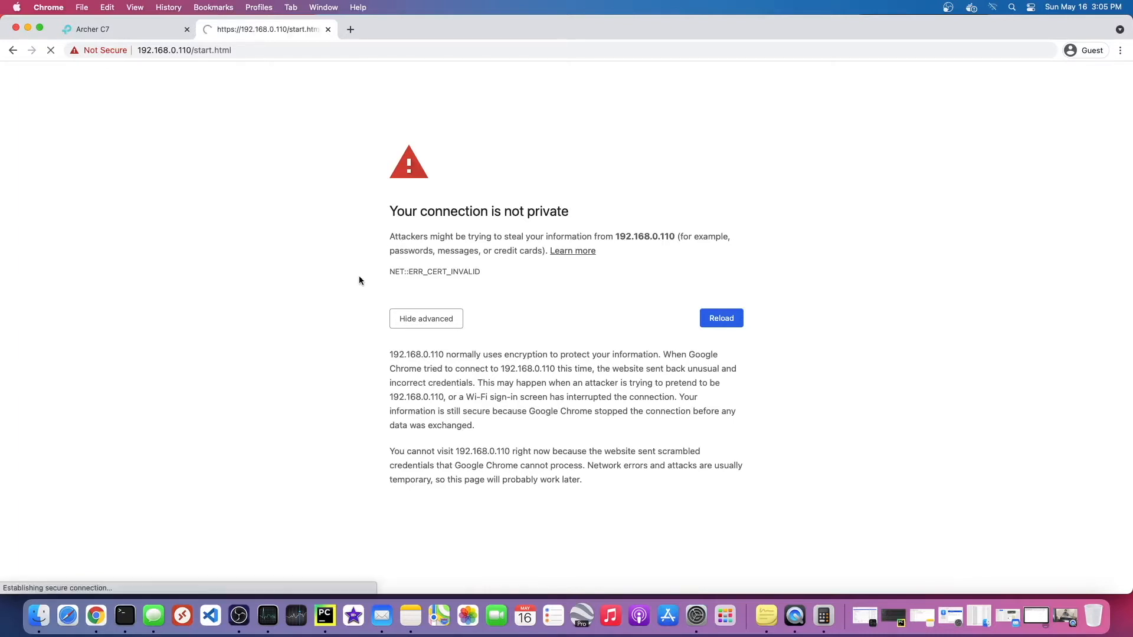
{"action": "left_click", "coordinate": [720, 318]}
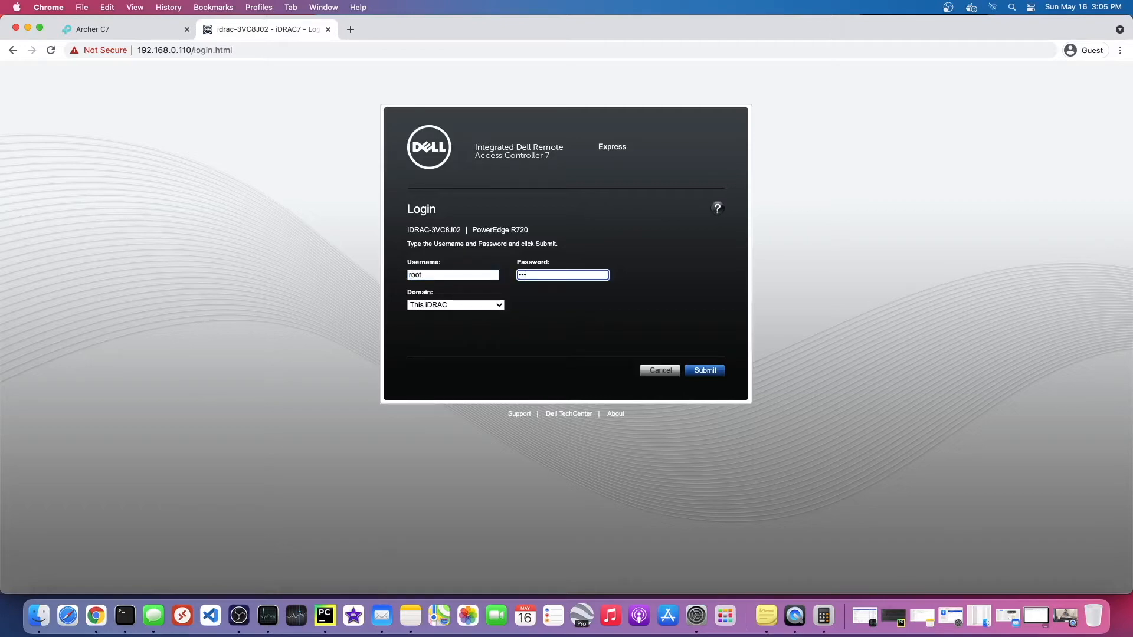
Step: Sign in to iDRAC7 as root, re-entering the password after a failed first attempt
{"action": "left_click", "coordinate": [704, 369]}
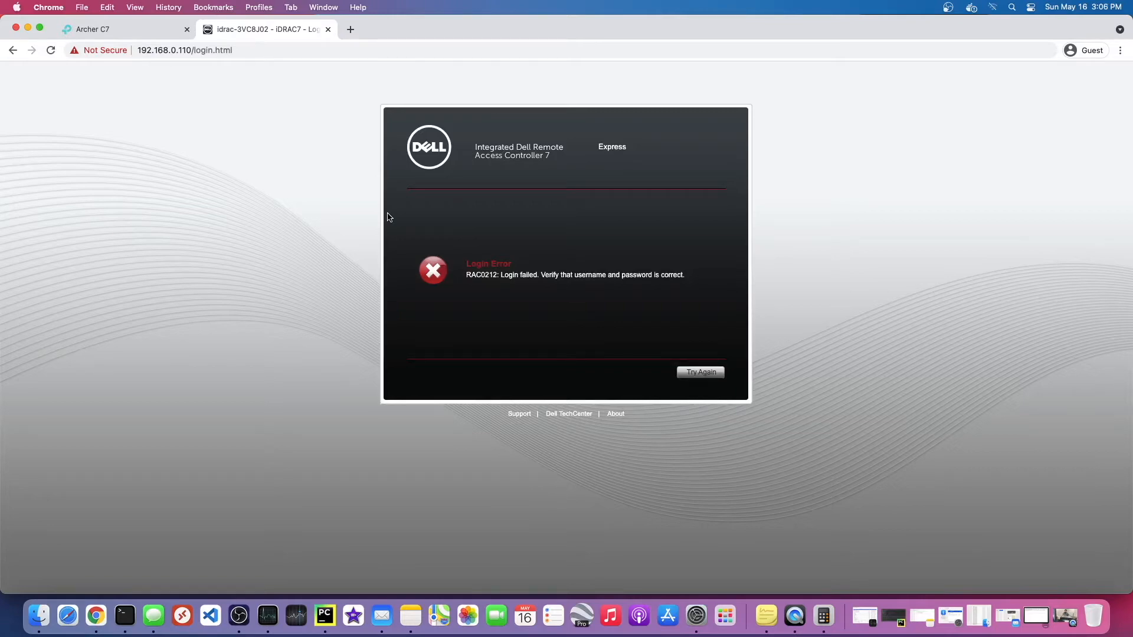
{"action": "left_click", "coordinate": [699, 372]}
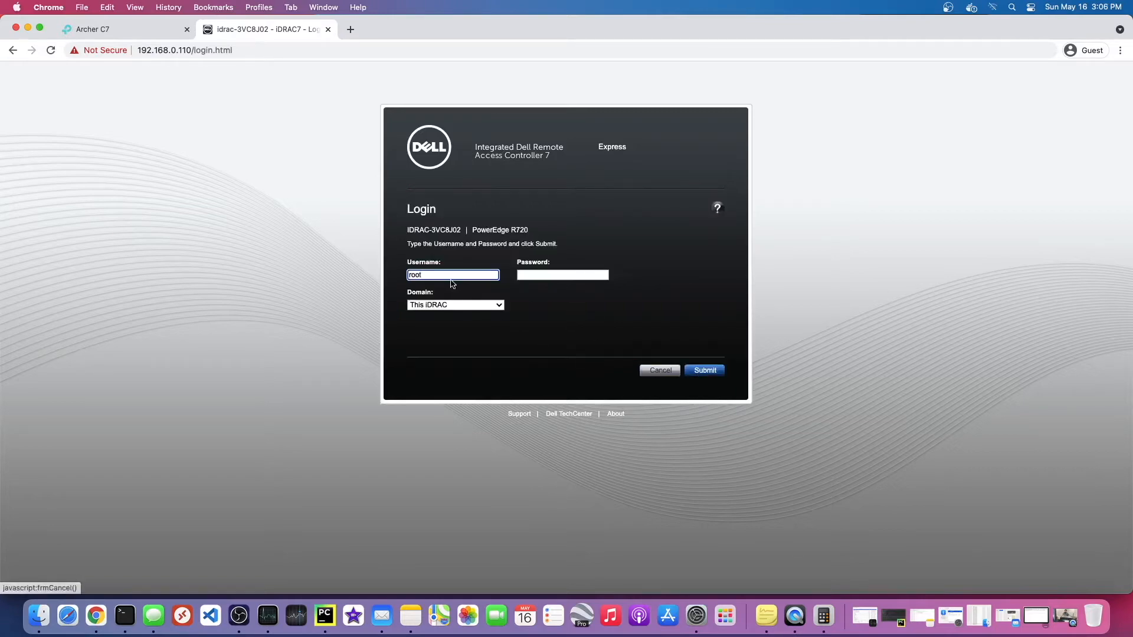
{"action": "left_click", "coordinate": [562, 275]}
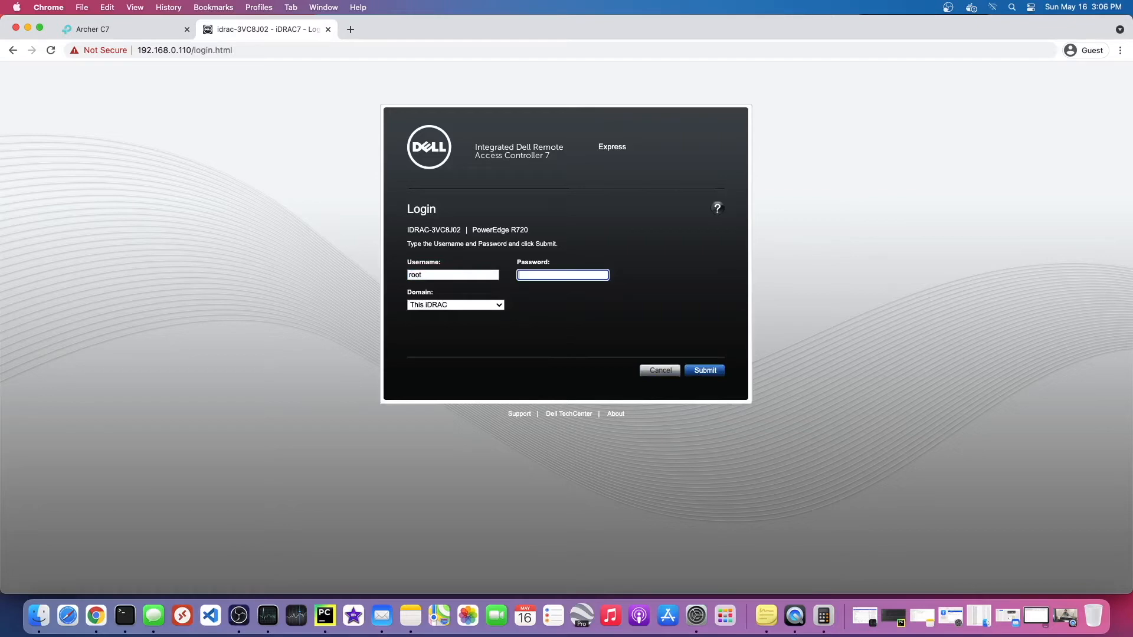
{"action": "type", "text": "password"}
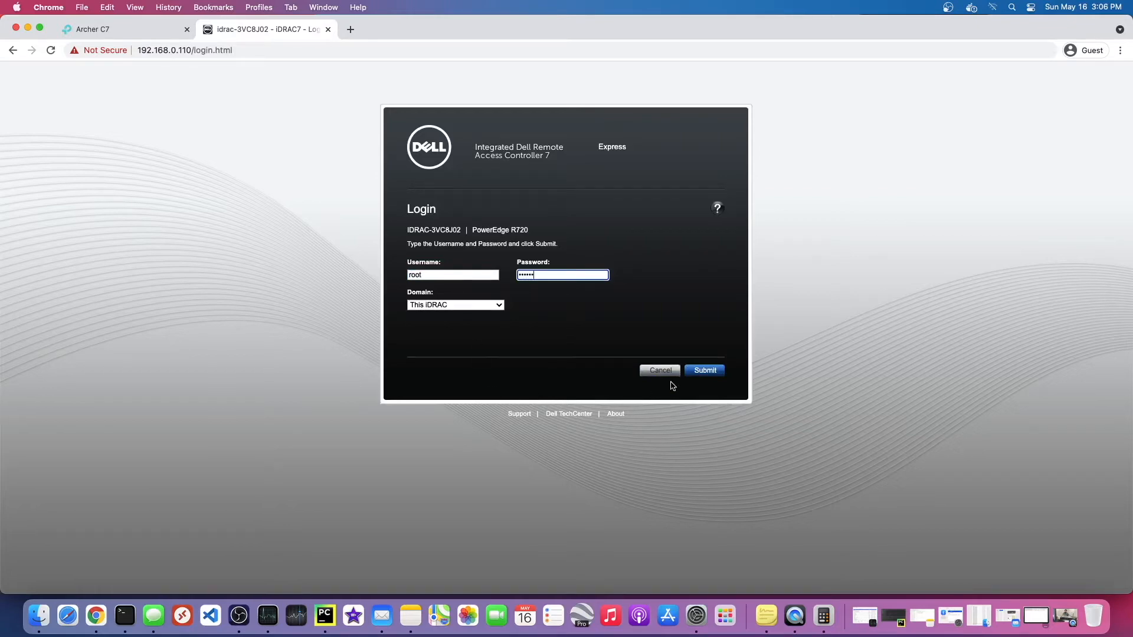
{"action": "left_click", "coordinate": [703, 370]}
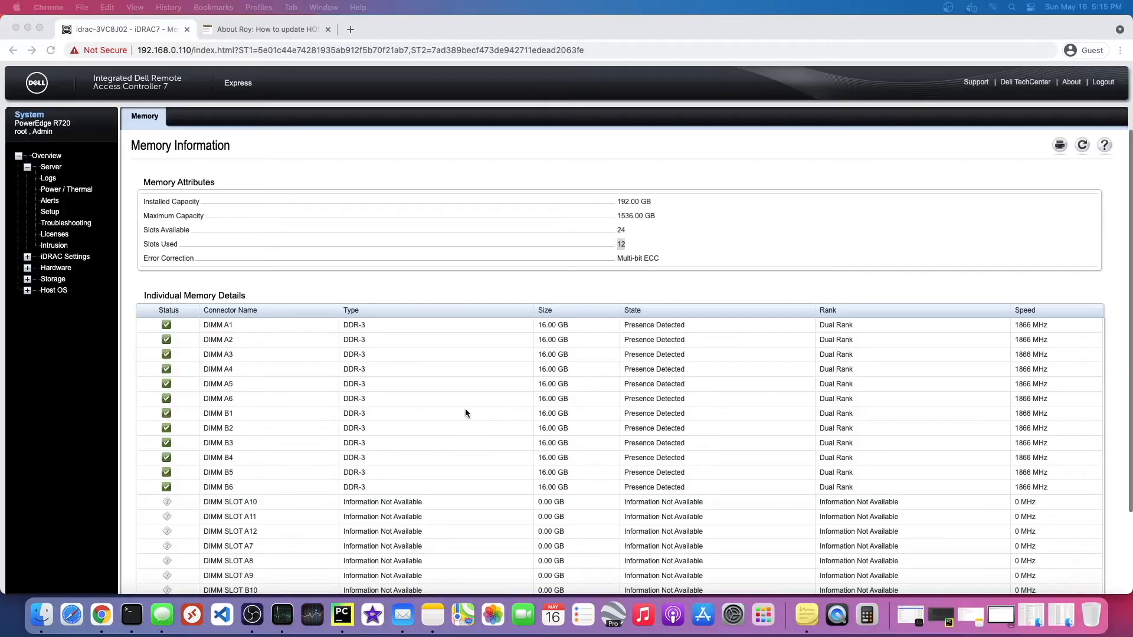
{"action": "mouse_move", "coordinate": [211, 251]}
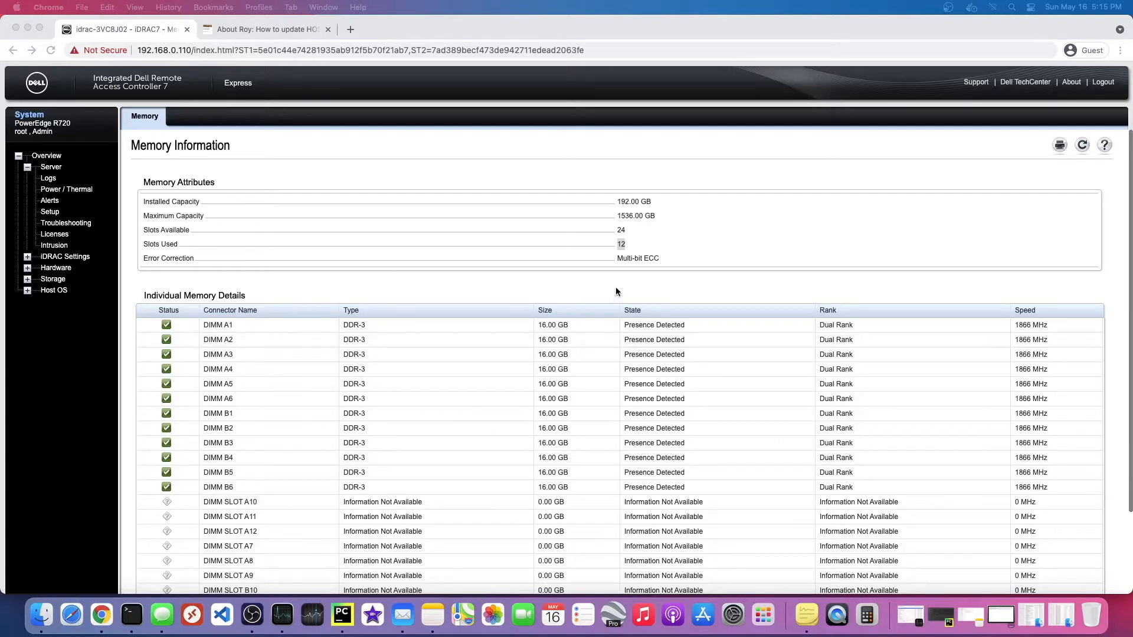
{"action": "double_click", "coordinate": [634, 202]}
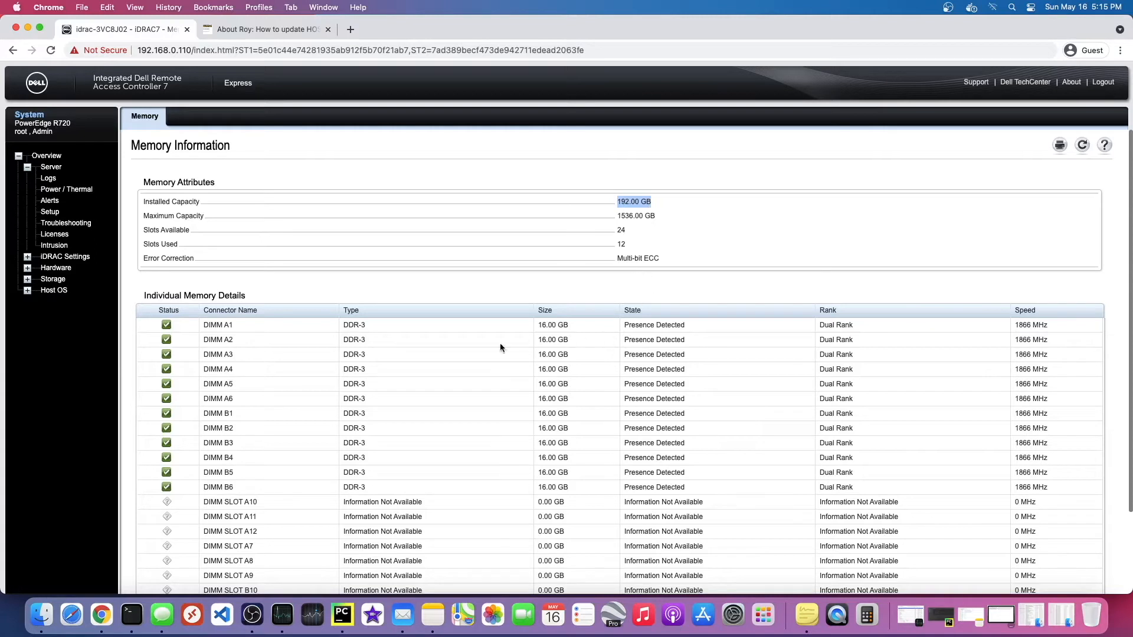
{"action": "mouse_move", "coordinate": [687, 258]}
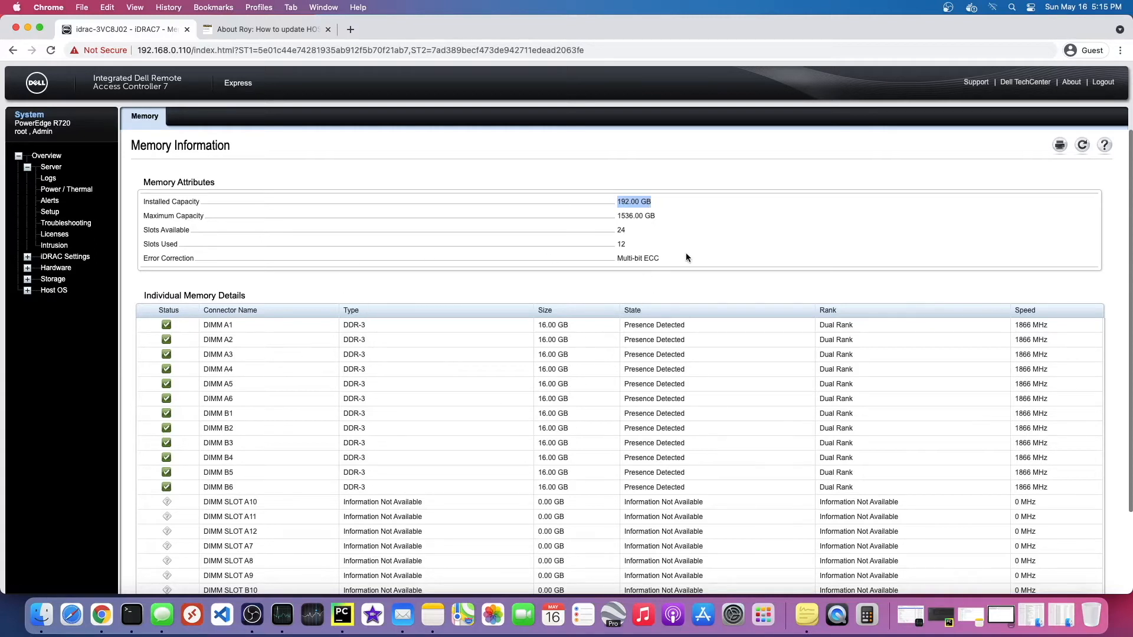
{"action": "mouse_move", "coordinate": [321, 226]}
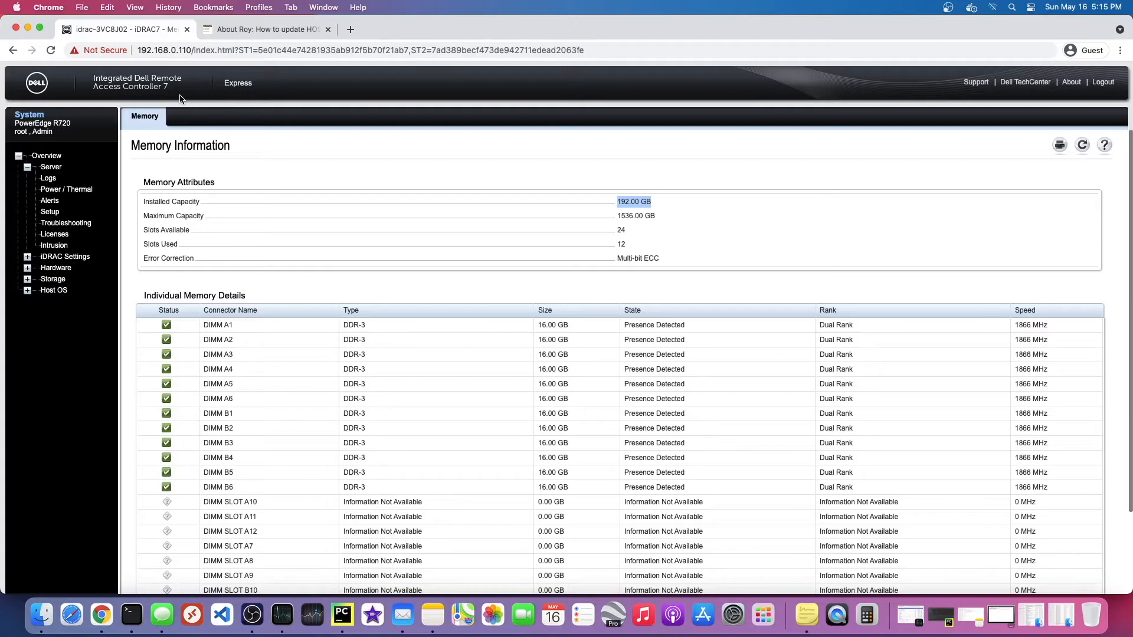
{"action": "mouse_move", "coordinate": [404, 236]}
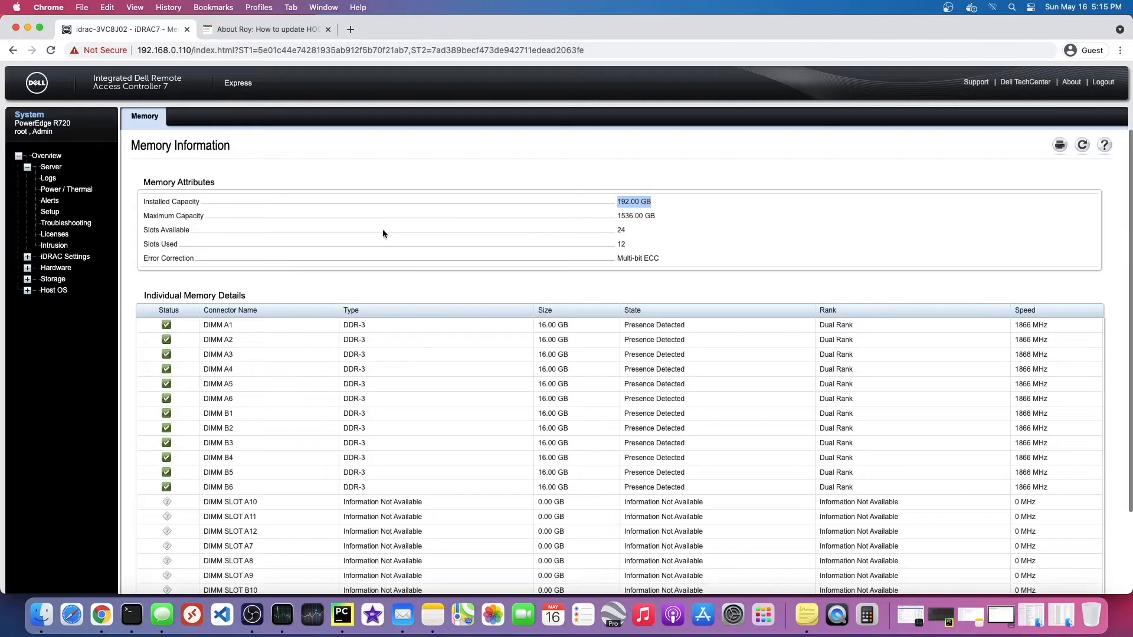
{"action": "mouse_move", "coordinate": [389, 261]}
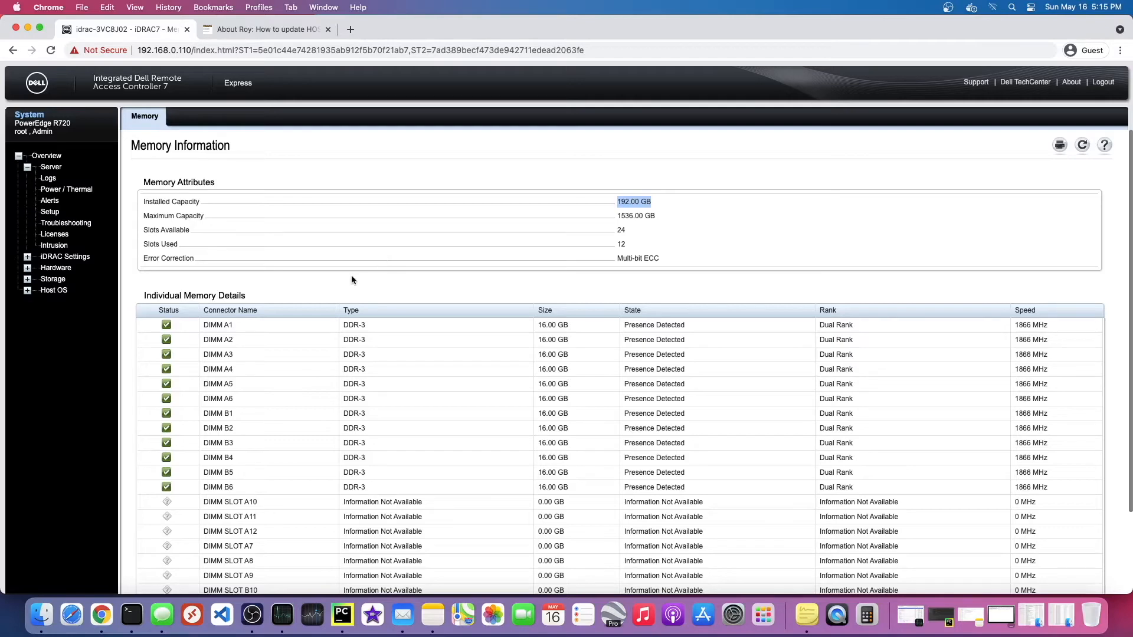
Step: Review the System Summary (BIOS 2.9.0, firmware 2.63.60.62) and switch to the Dell bootable ISO support page
{"action": "left_click", "coordinate": [51, 166]}
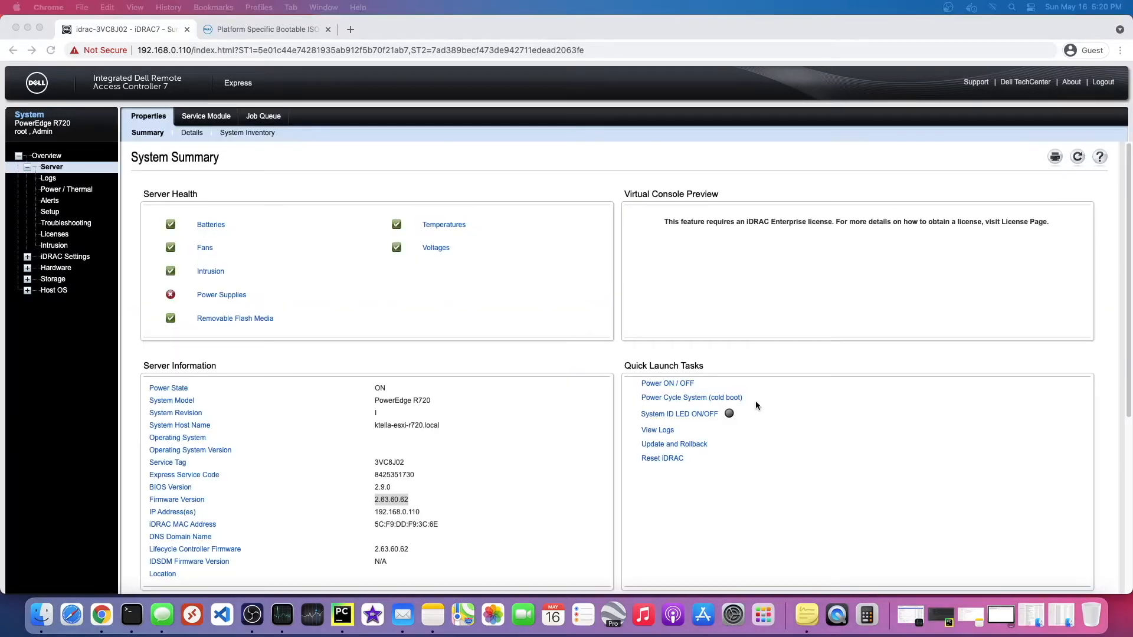
{"action": "mouse_move", "coordinate": [282, 124]}
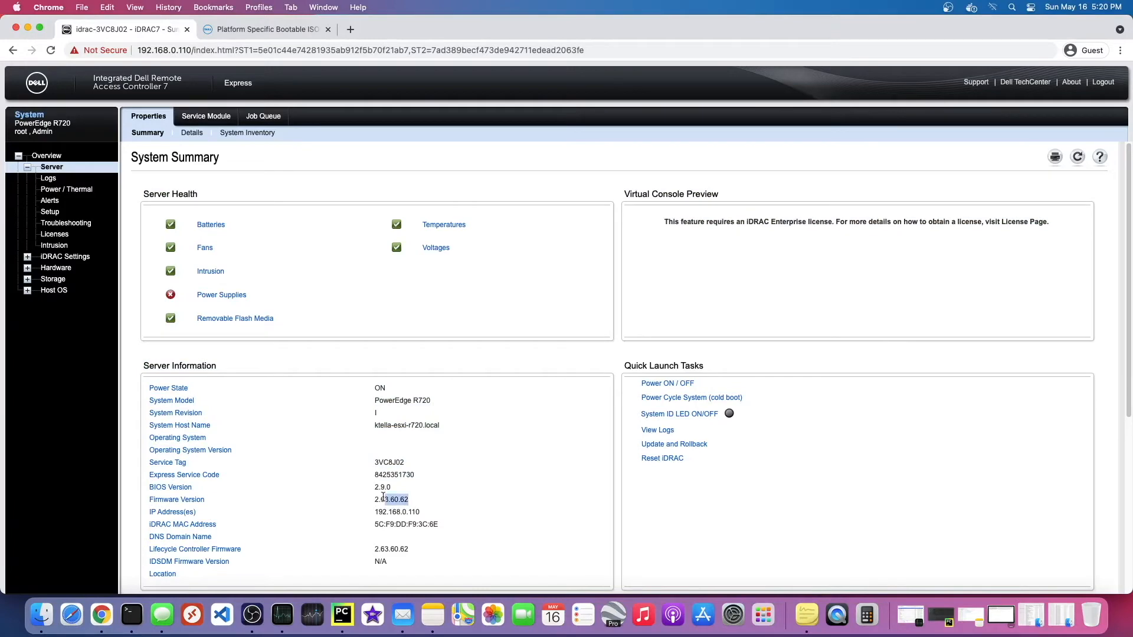
{"action": "left_click", "coordinate": [265, 28]}
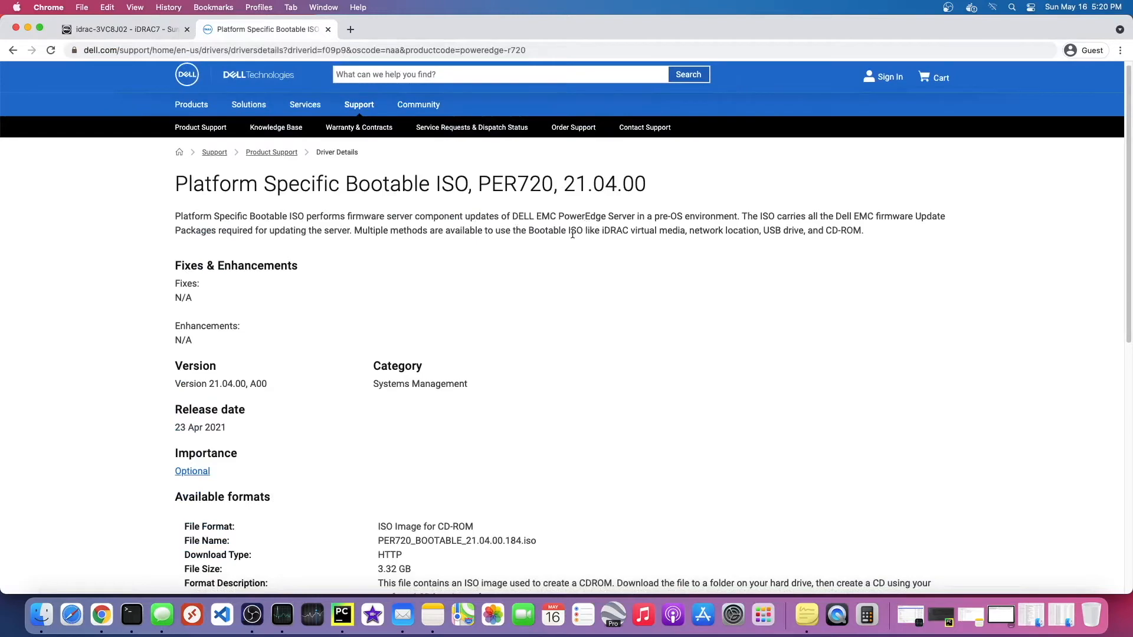
Step: Bring the PER720 bootable ISO download and checksum details into view
{"action": "scroll", "scroll_direction": "down", "scroll_amount": 3}
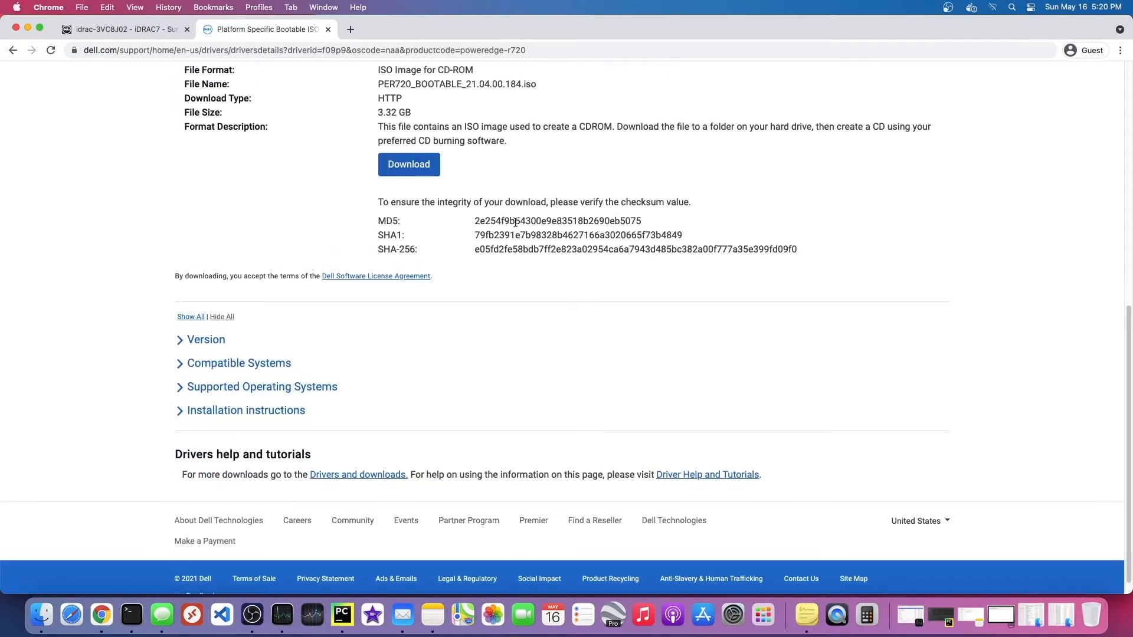
{"action": "left_click", "coordinate": [409, 164]}
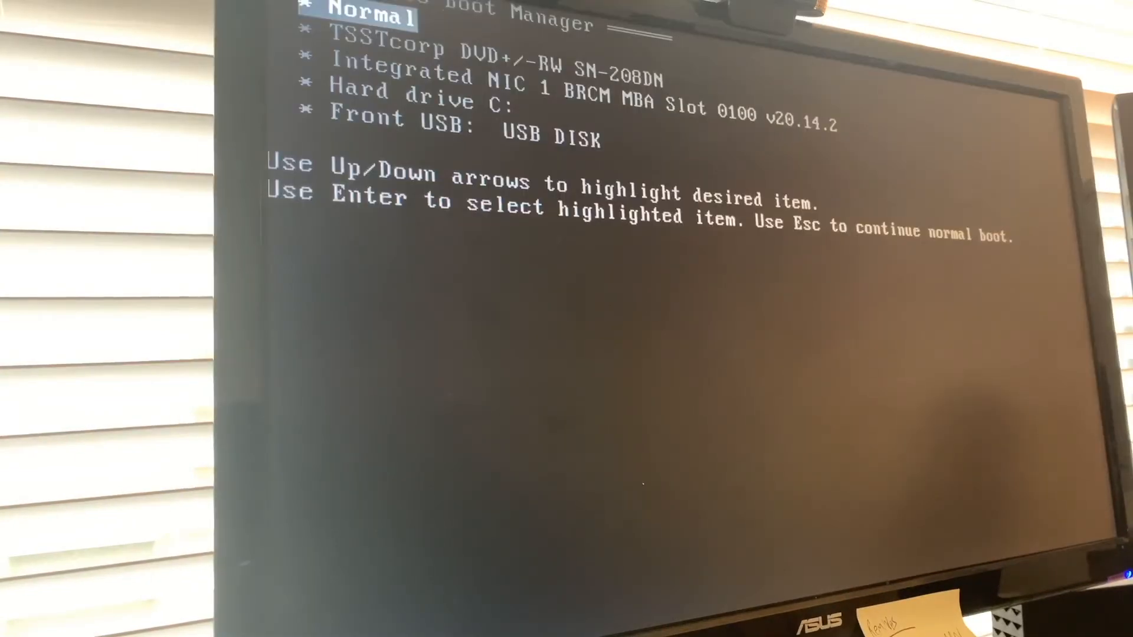
Step: Move through the BIOS Boot Manager device list after the firmware update, NIC now at v21.6.0
{"action": "key", "text": "Down"}
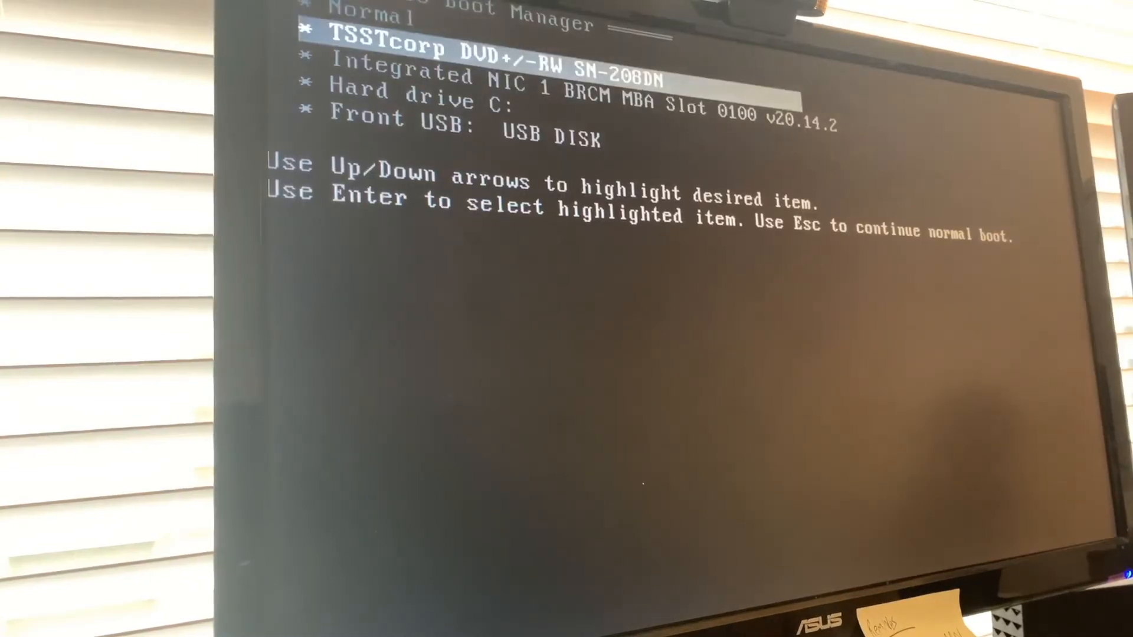
{"action": "key", "text": "Down"}
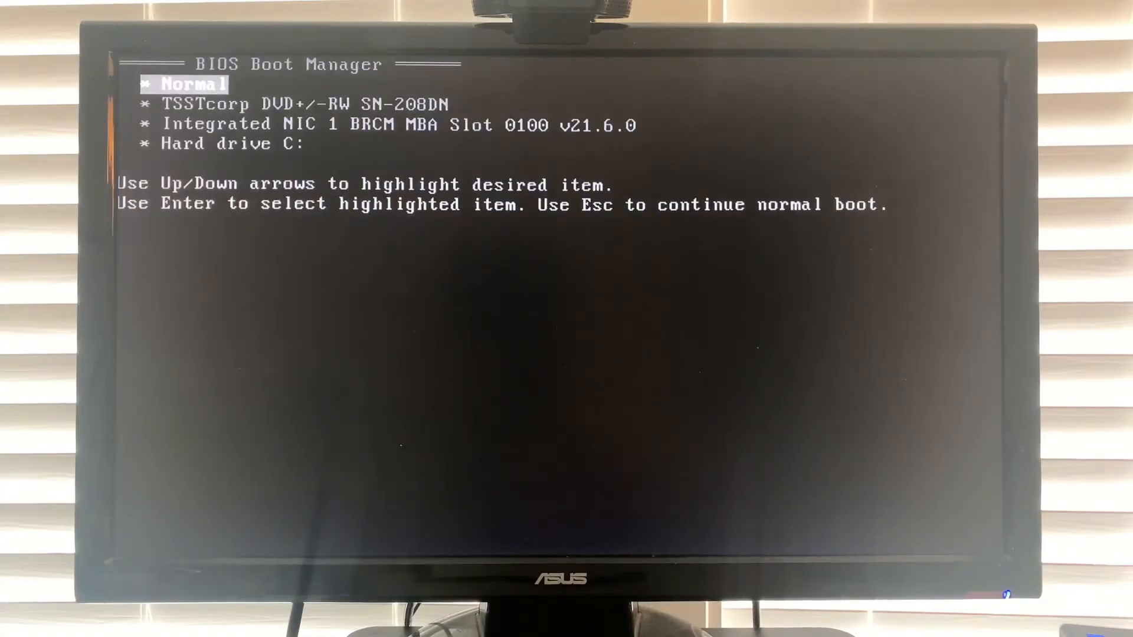
Step: Boot from Front USB: USB DISK 3.0 under Hard drive C: to launch the Proxmox VE installer
{"action": "key", "text": "Down"}
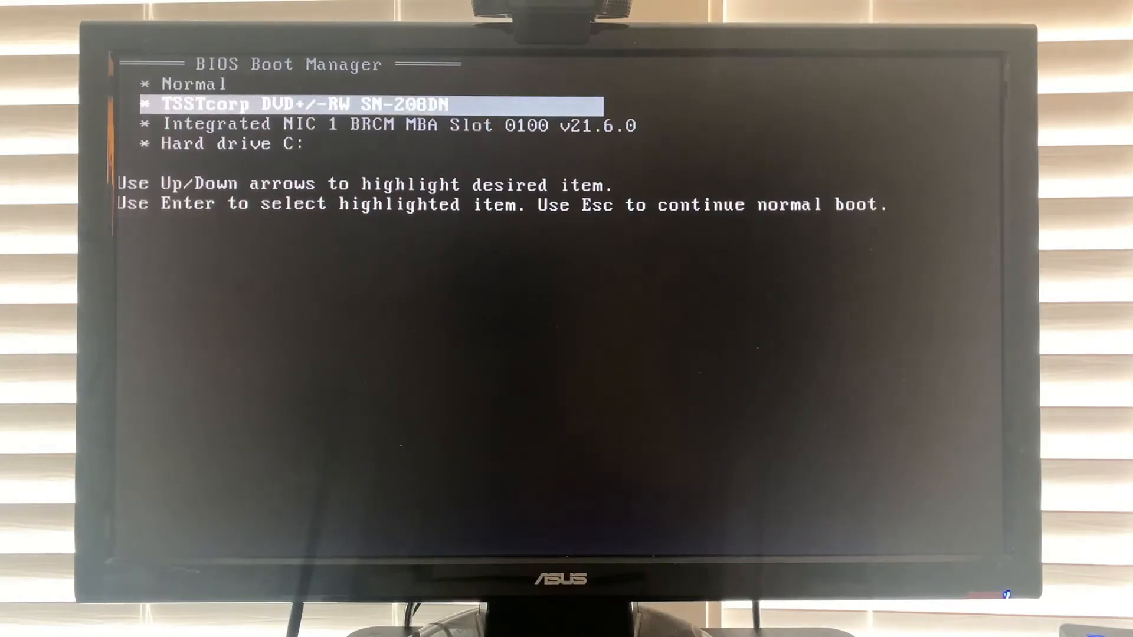
{"action": "key", "text": "Down"}
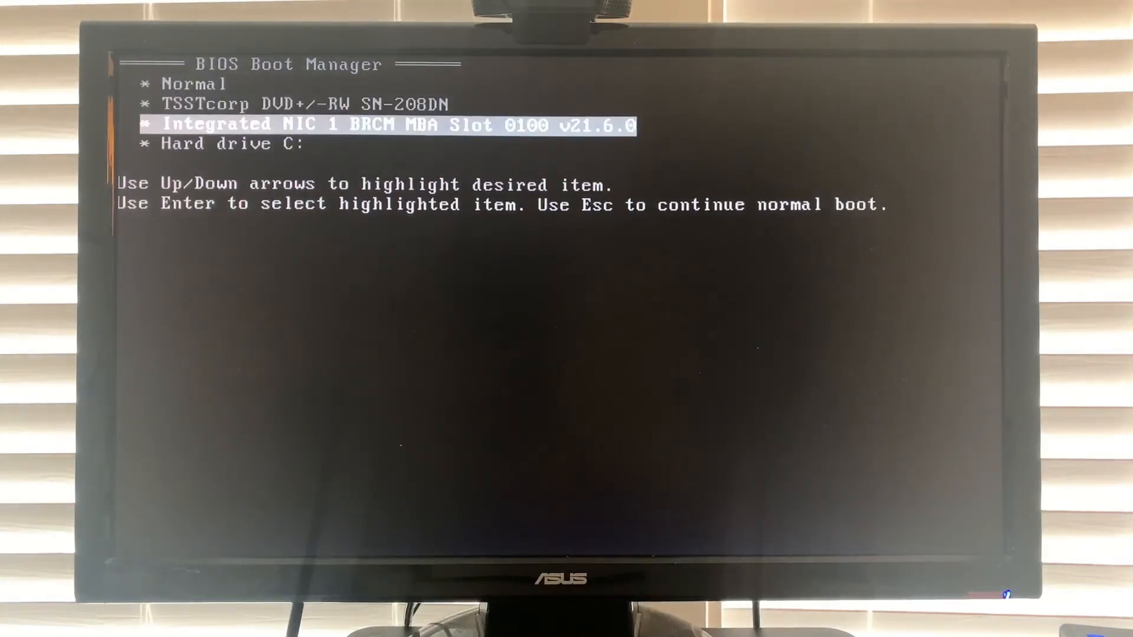
{"action": "key", "text": "Down"}
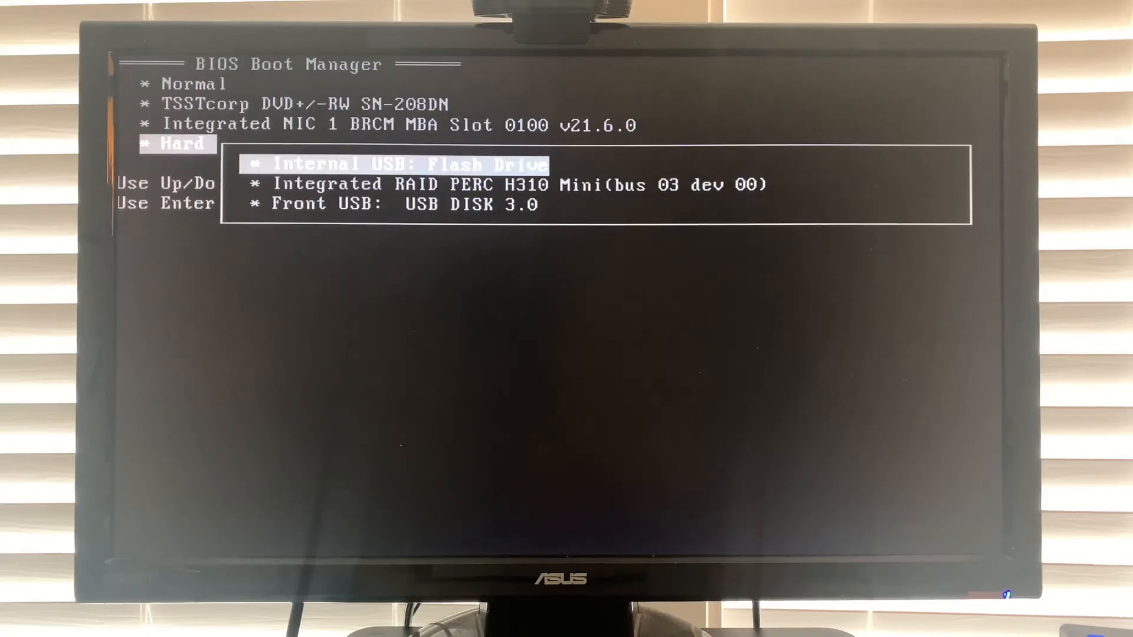
{"action": "key", "text": "Down"}
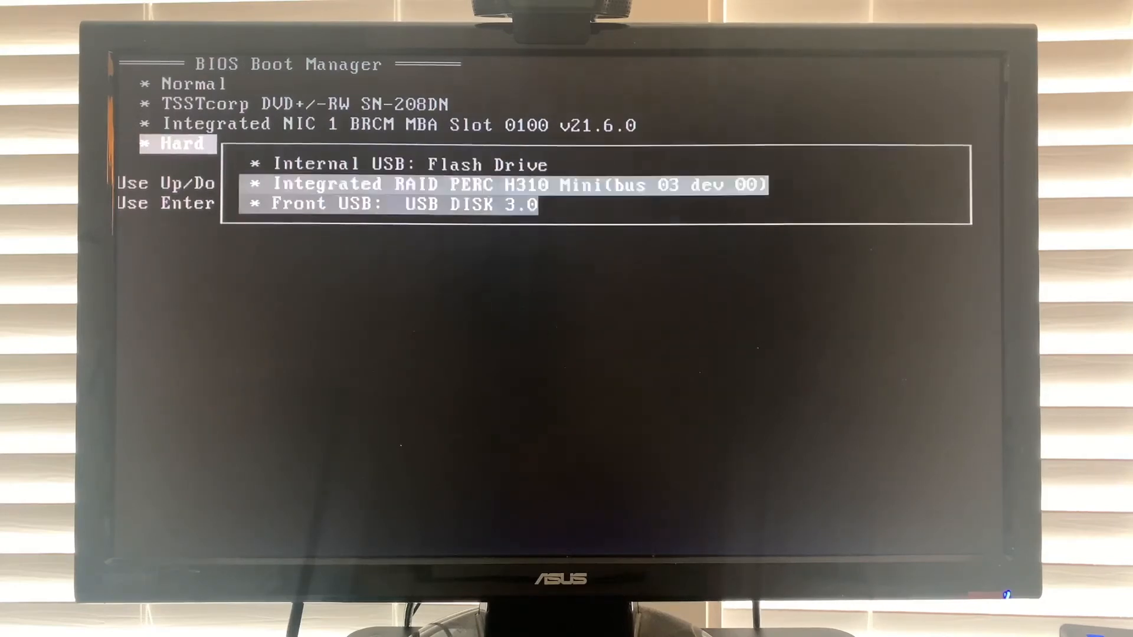
{"action": "key", "text": "Down"}
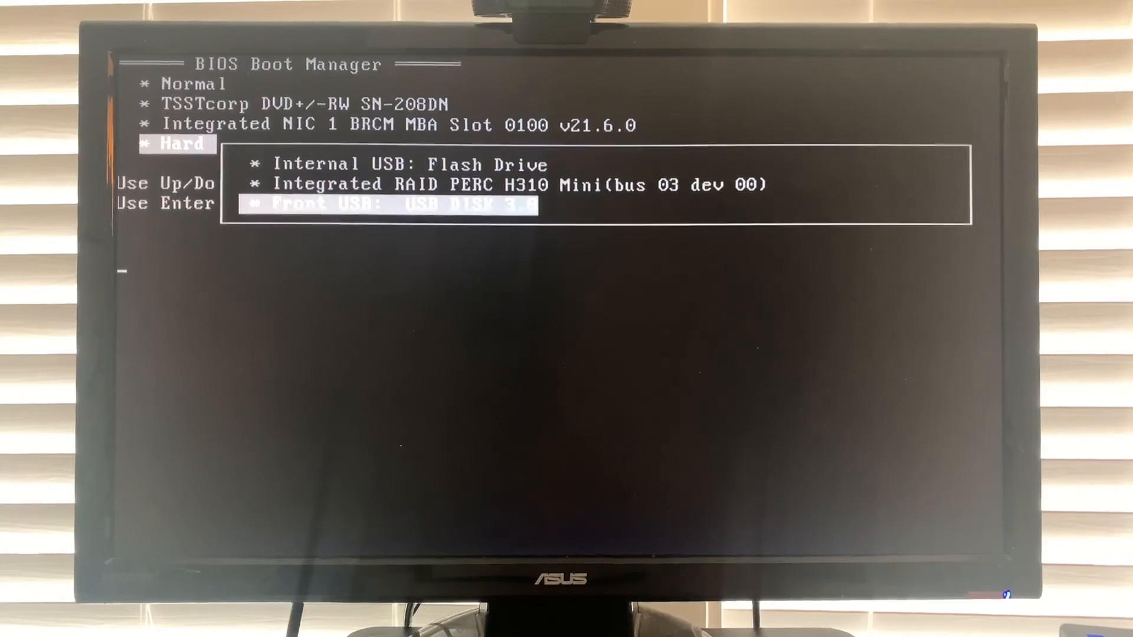
{"action": "key", "text": "Enter"}
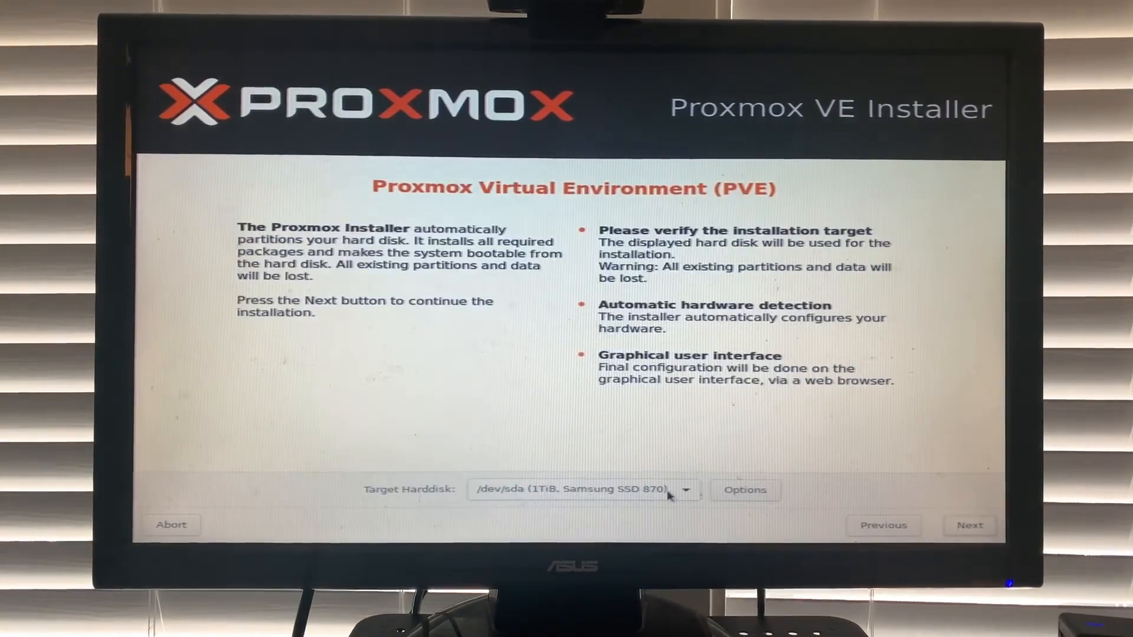
Step: Keep /dev/sda, the 1 TiB Samsung SSD 870, as install target and continue through the installer
{"action": "left_click", "coordinate": [970, 525]}
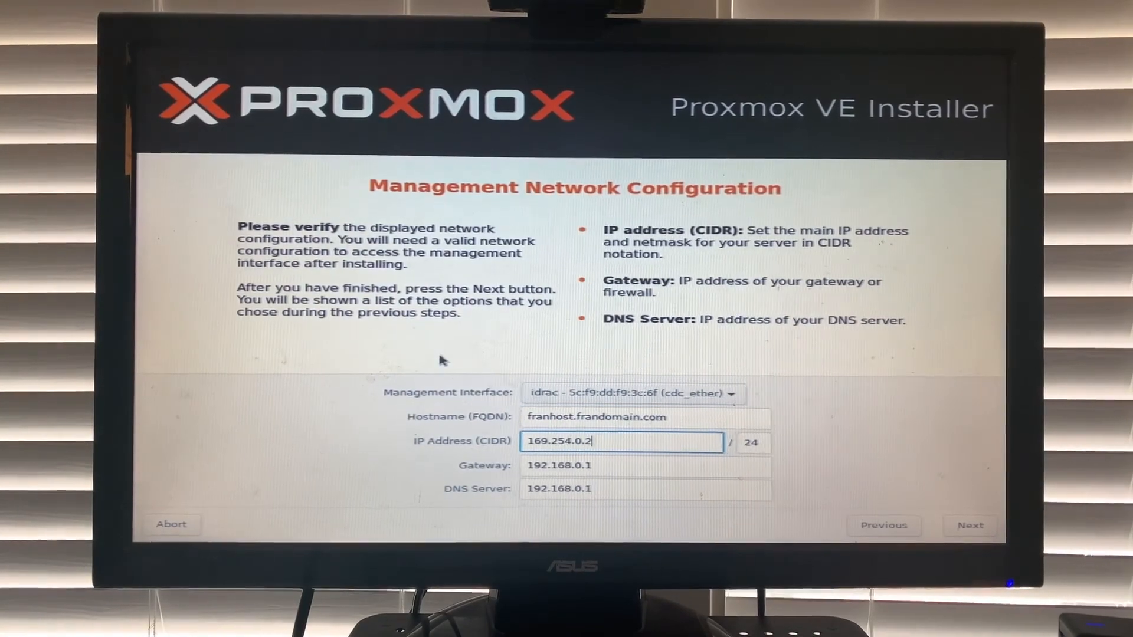
{"action": "left_click", "coordinate": [970, 525]}
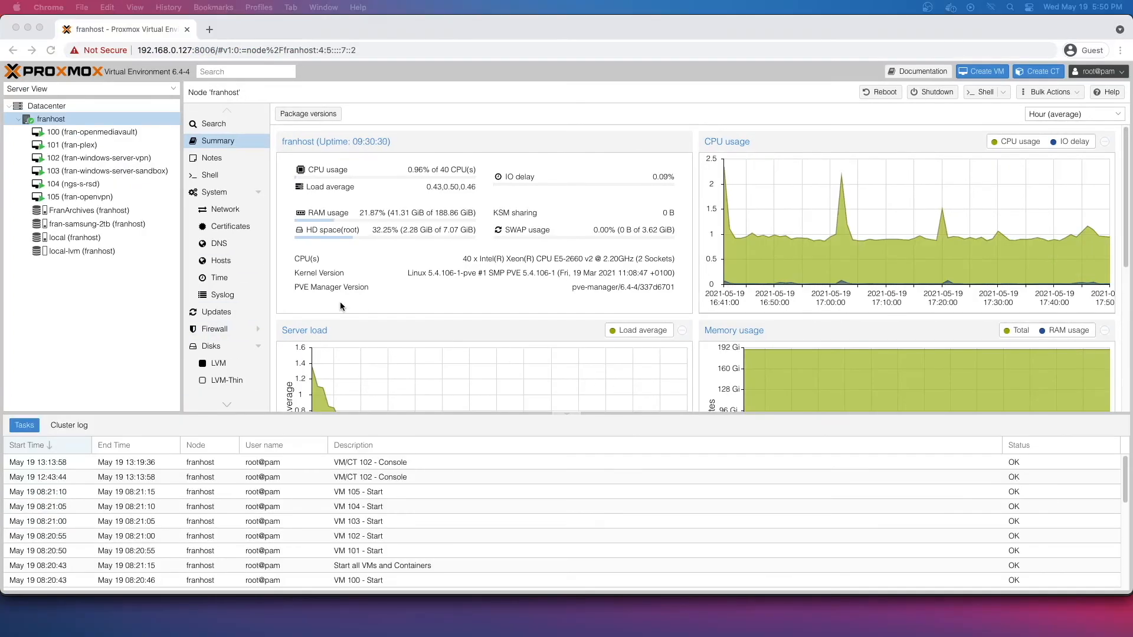
{"action": "mouse_move", "coordinate": [173, 234]}
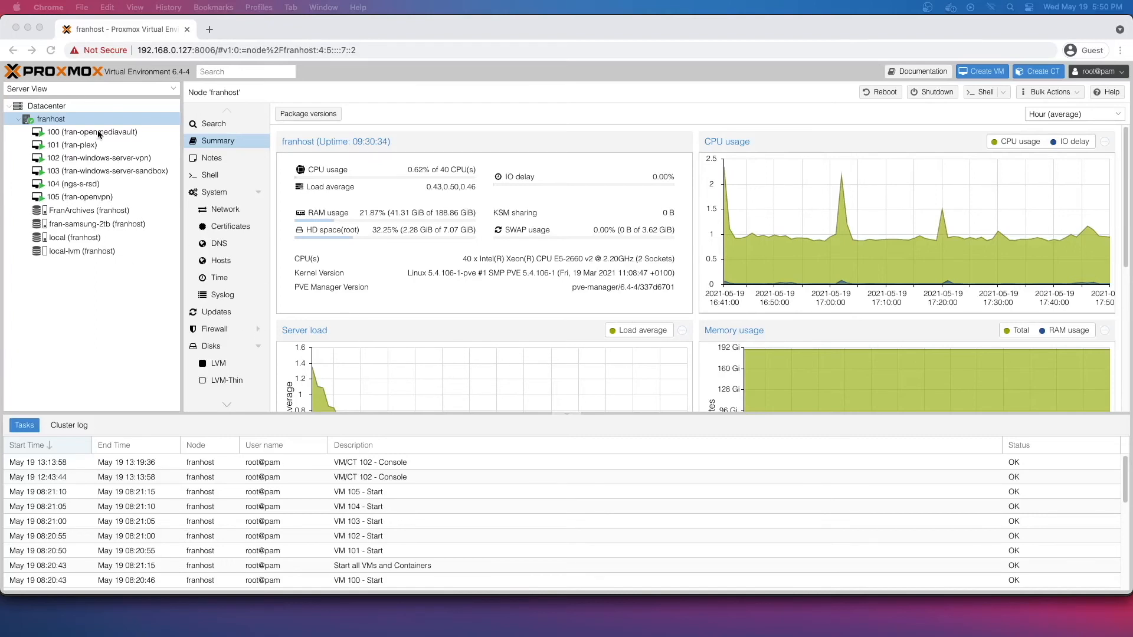
{"action": "mouse_move", "coordinate": [92, 131]}
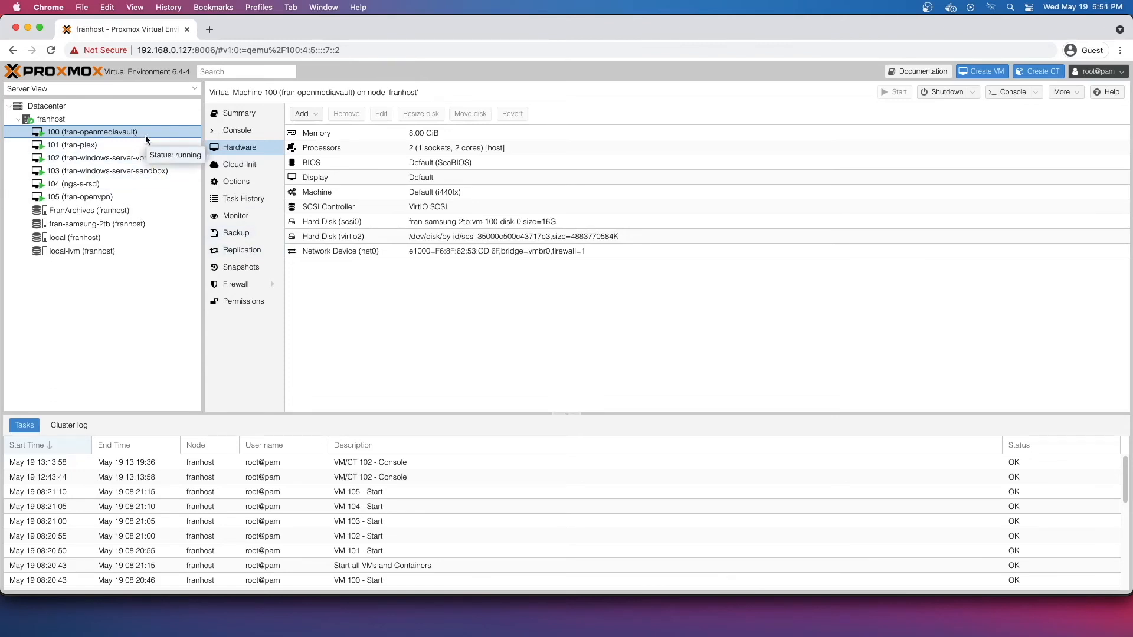
{"action": "mouse_move", "coordinate": [141, 138]}
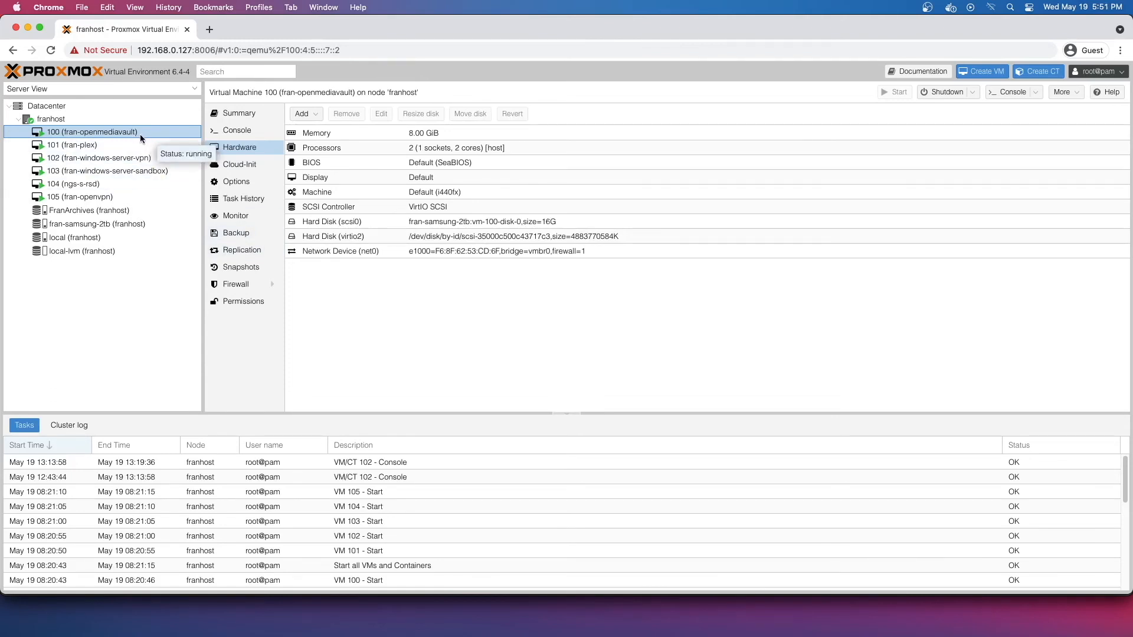
{"action": "mouse_move", "coordinate": [155, 137]}
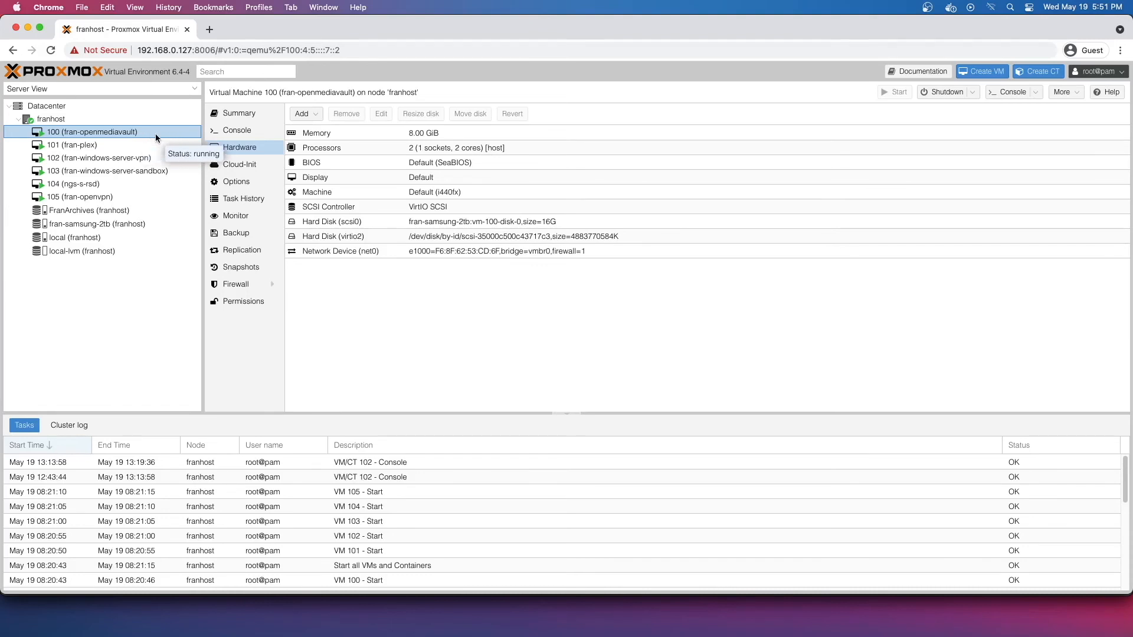
{"action": "mouse_move", "coordinate": [172, 140]}
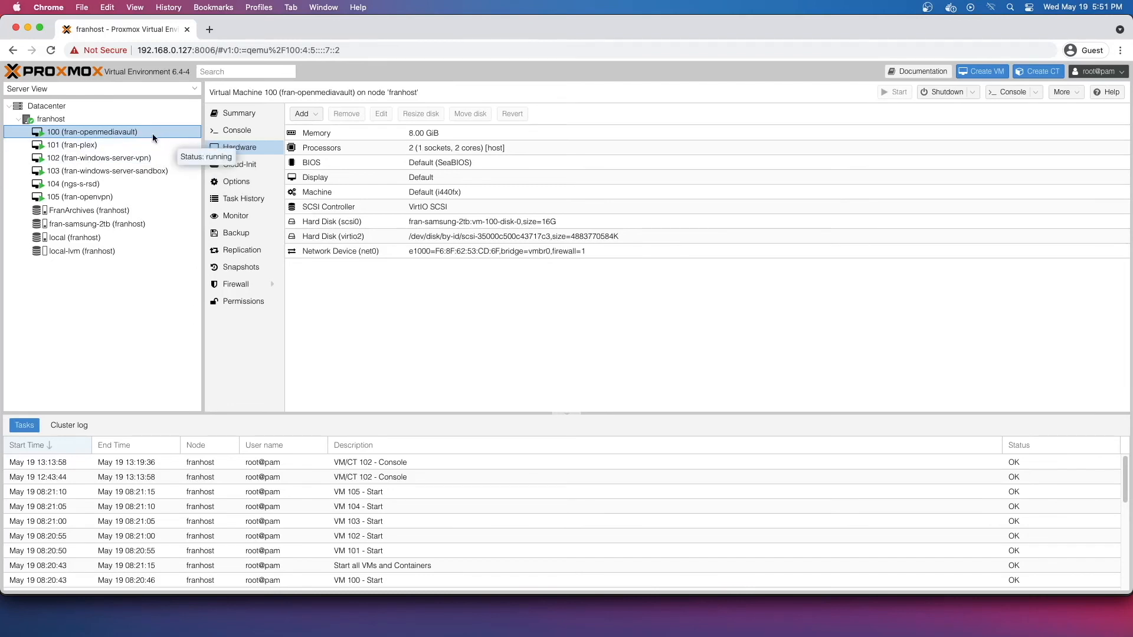
{"action": "mouse_move", "coordinate": [139, 137]}
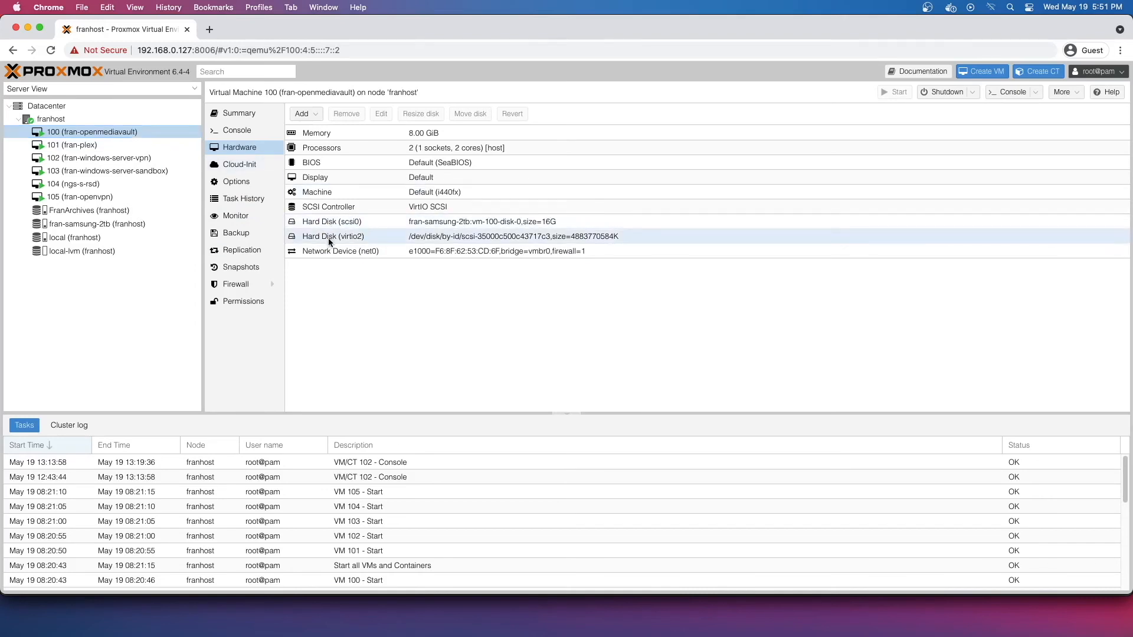
{"action": "left_click", "coordinate": [331, 221]}
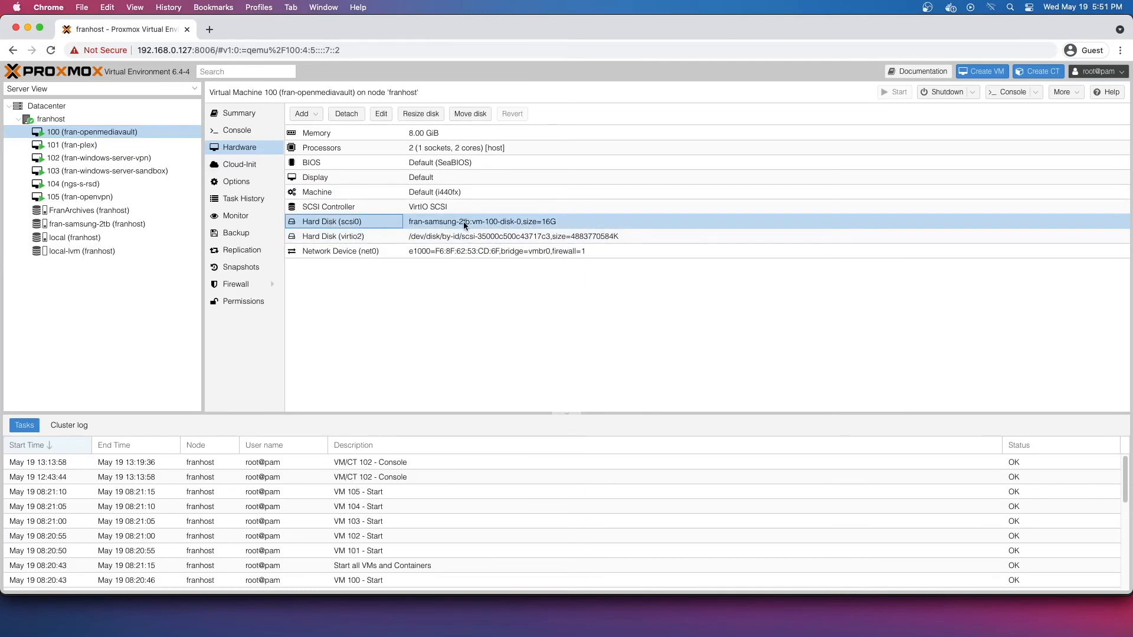
{"action": "mouse_move", "coordinate": [542, 230]}
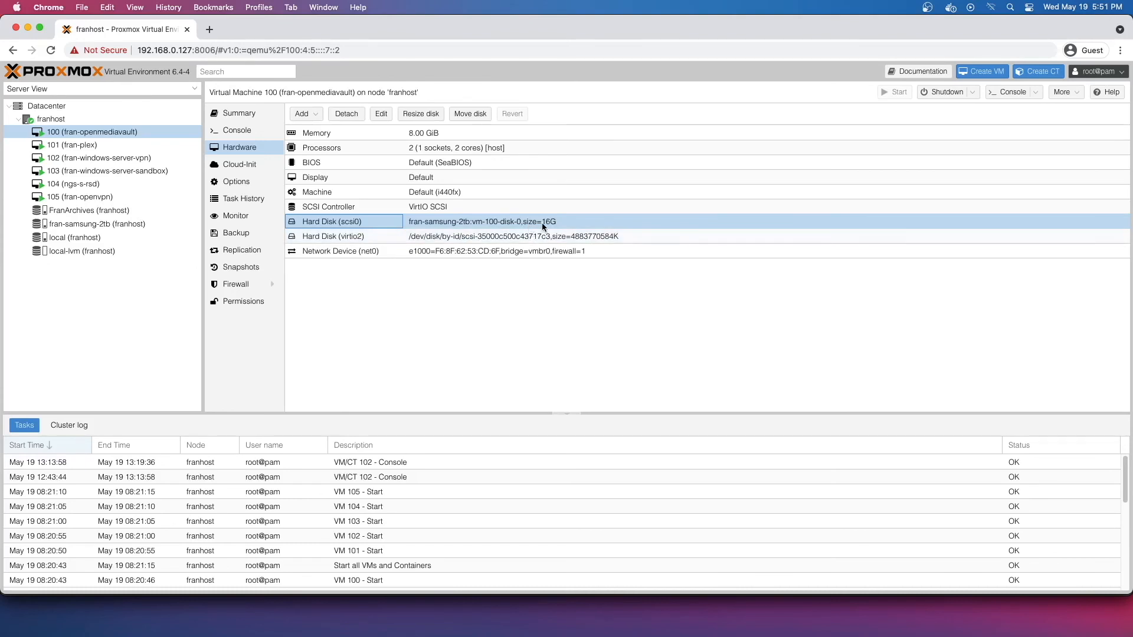
{"action": "left_click", "coordinate": [333, 236]}
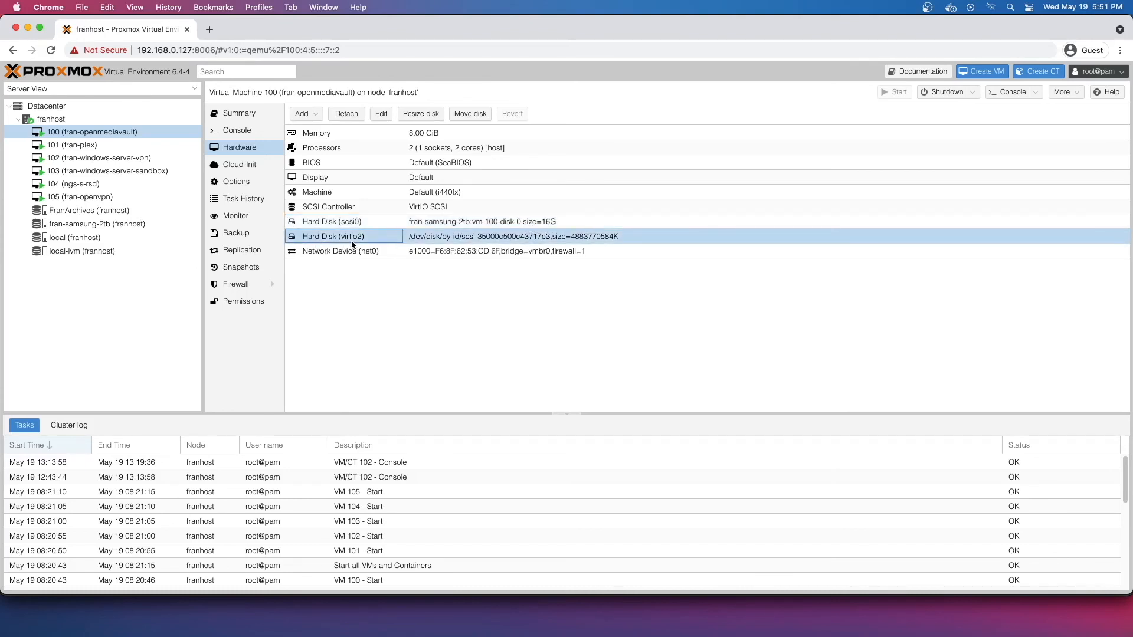
{"action": "mouse_move", "coordinate": [508, 244]}
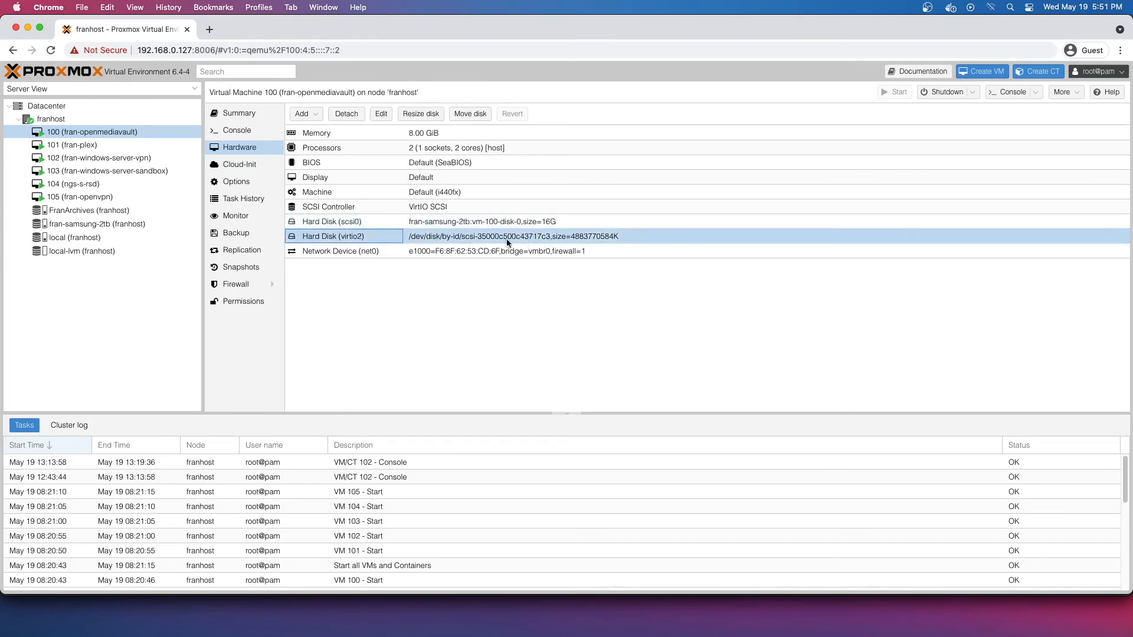
{"action": "mouse_move", "coordinate": [275, 180]}
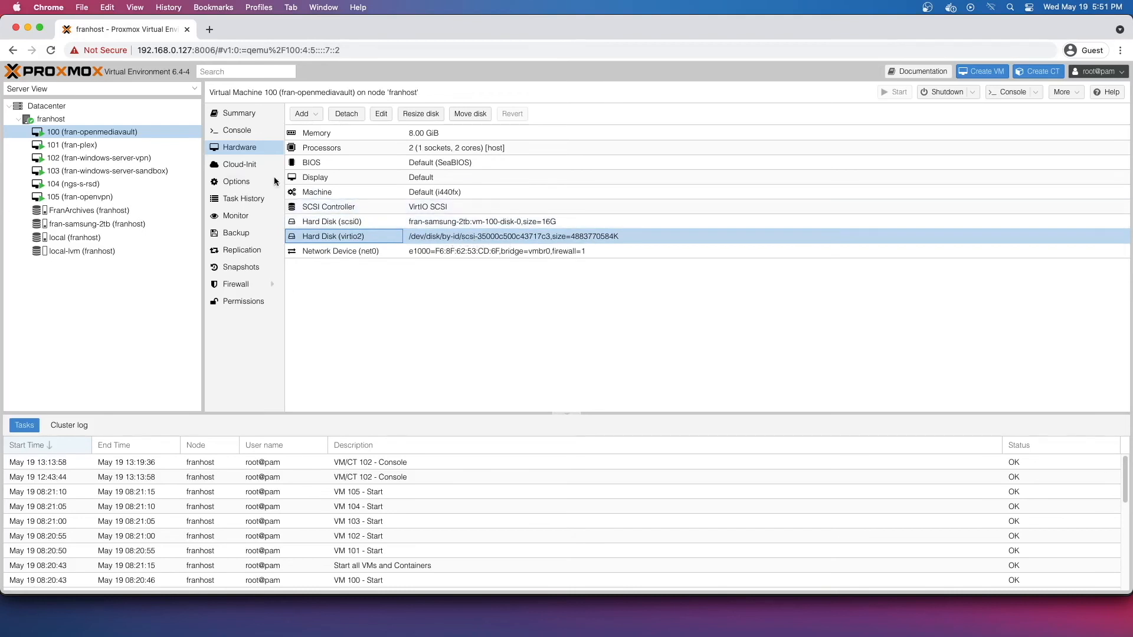
{"action": "left_click", "coordinate": [51, 118]}
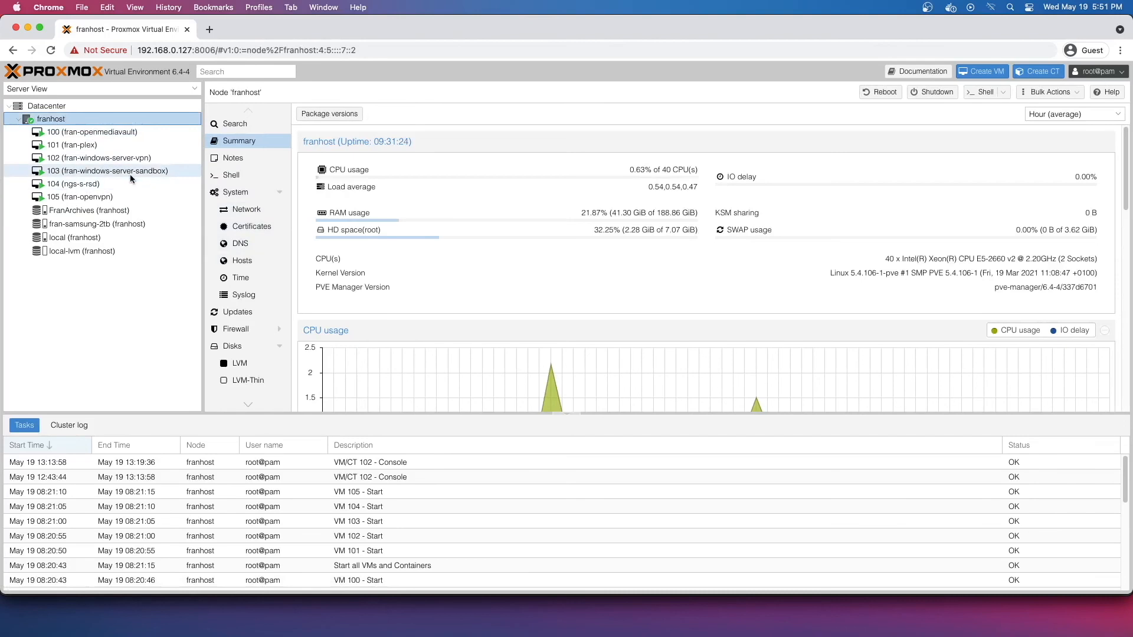
Step: Show franhost's physical disks, including the 1.82 TiB SSD 870 and the 4.55 TiB drive
{"action": "left_click", "coordinate": [232, 346]}
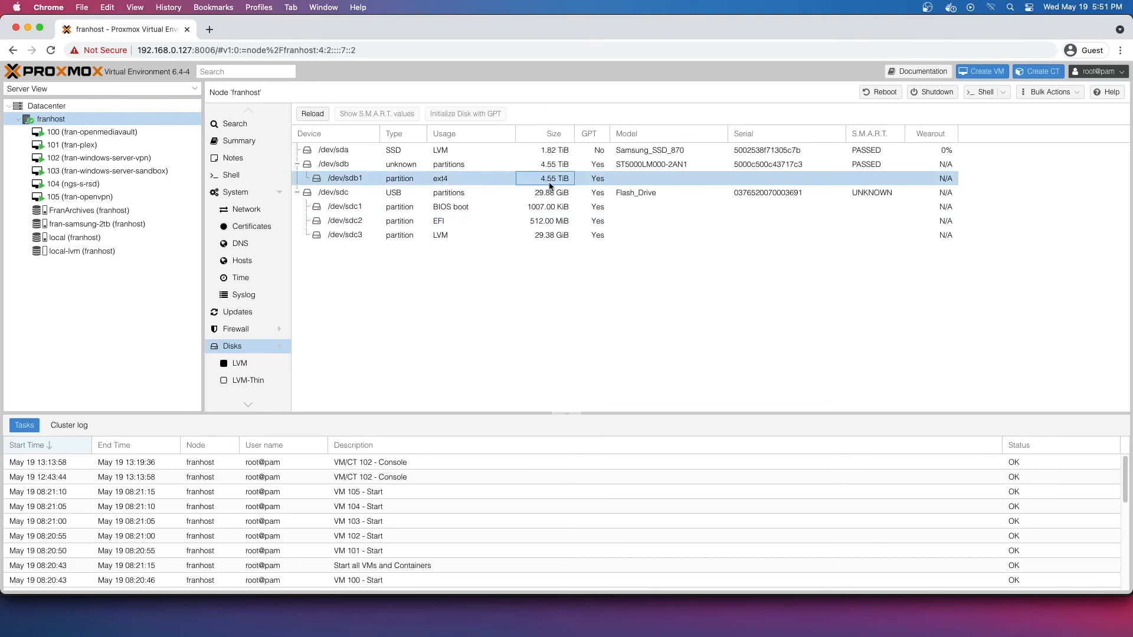
{"action": "mouse_move", "coordinate": [552, 184]}
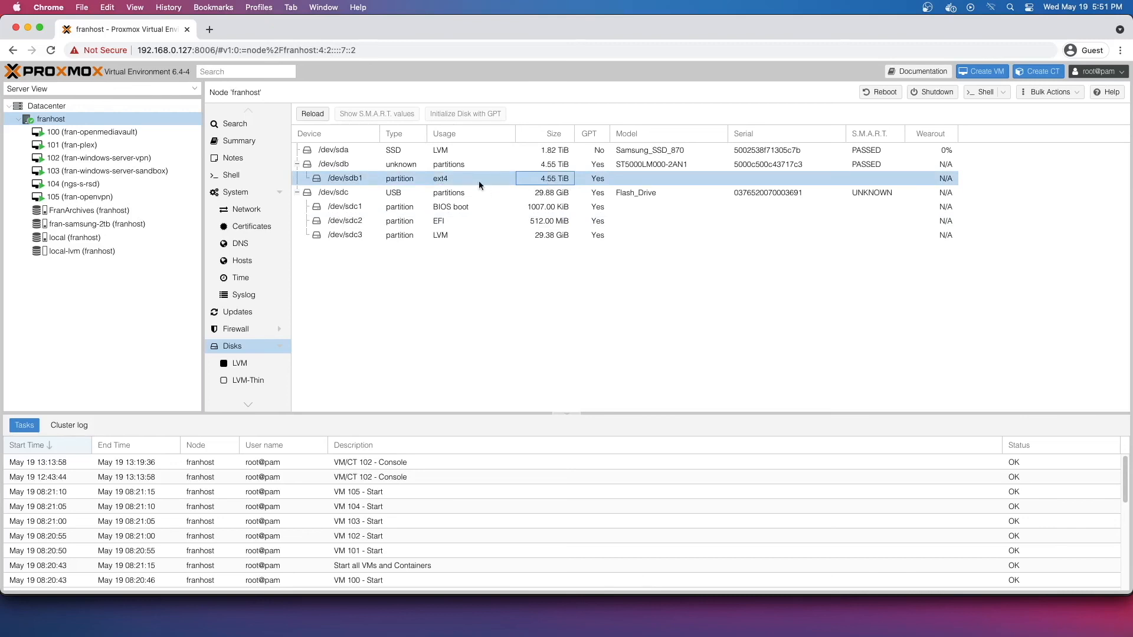
{"action": "mouse_move", "coordinate": [469, 189]}
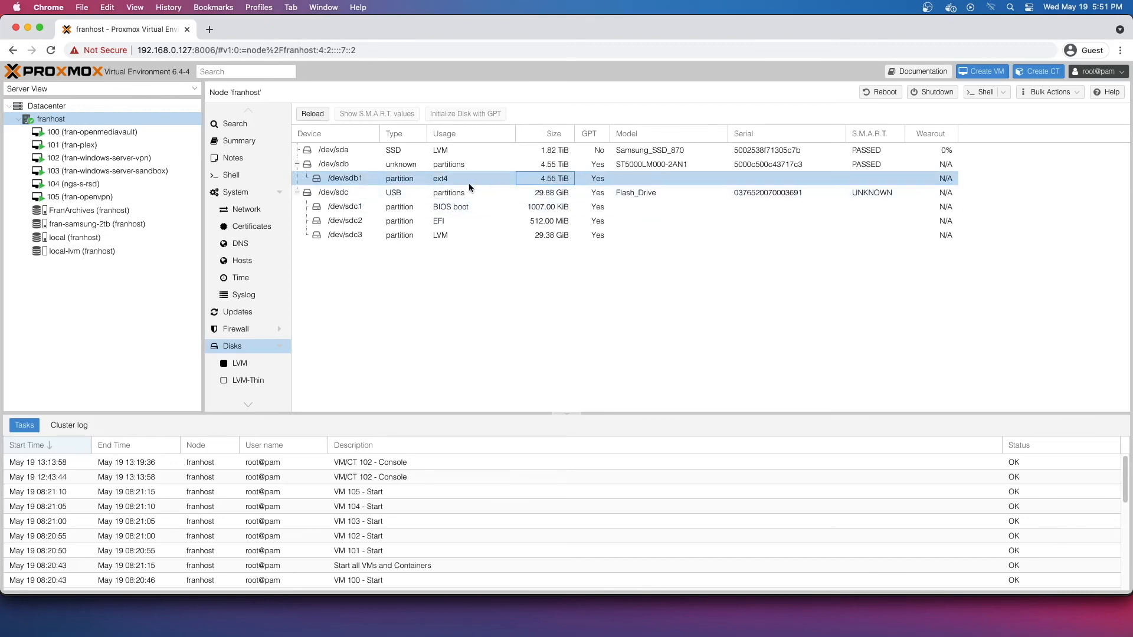
{"action": "mouse_move", "coordinate": [113, 137]}
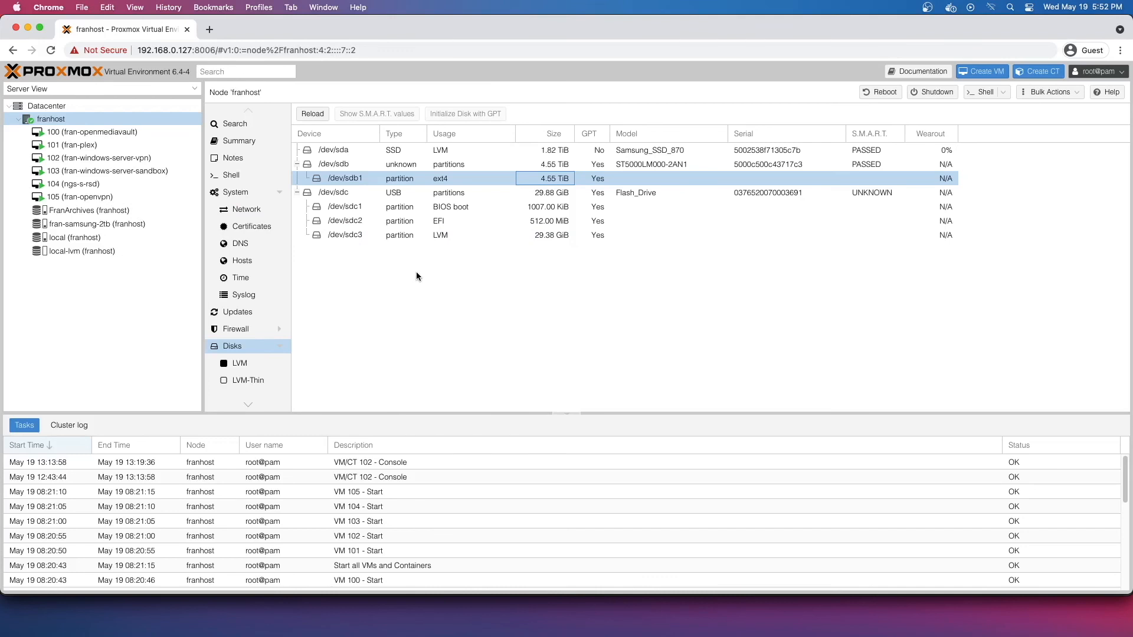
{"action": "mouse_move", "coordinate": [494, 323]}
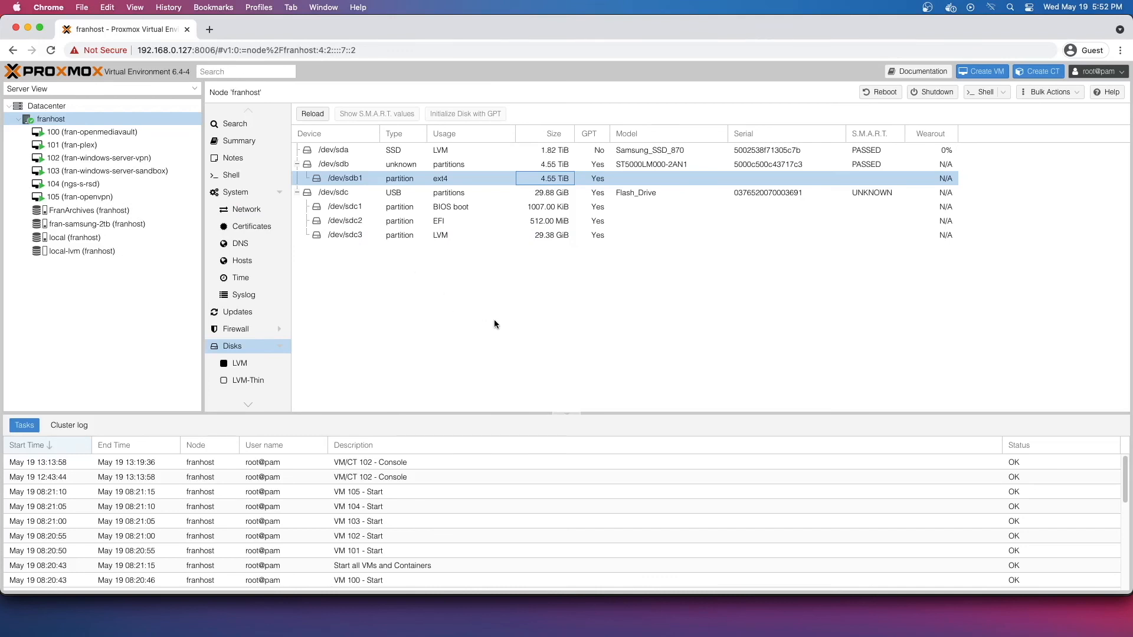